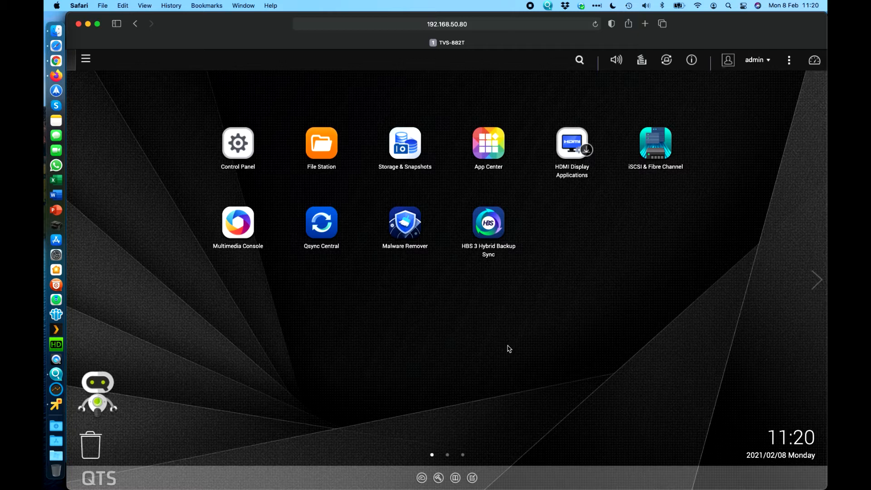
mouse_move(322, 143)
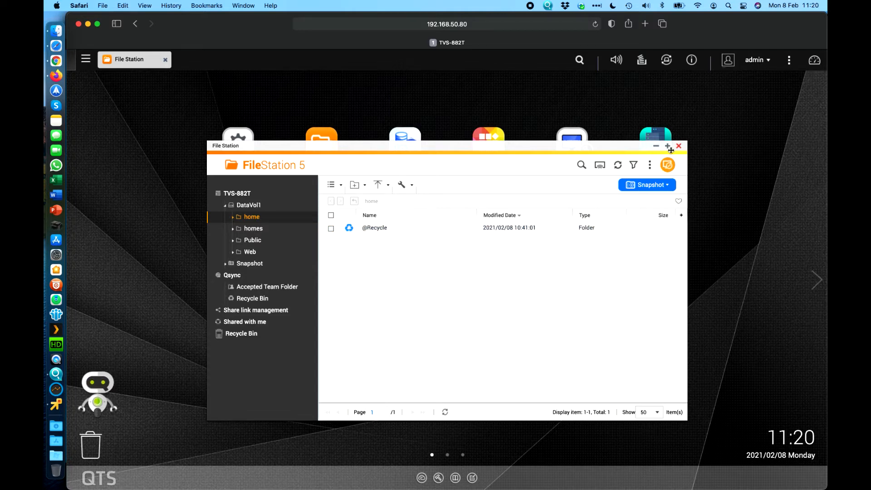
- Close File Station so the Control Panel overview can be brought up
left_click(655, 145)
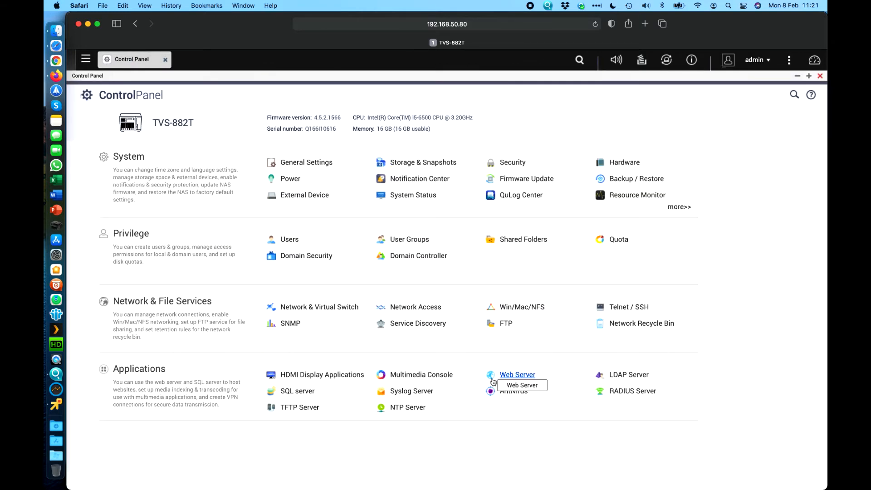
- Show the Web Server's WebDAV settings, enabled on ports 5000 and 5001
left_click(517, 375)
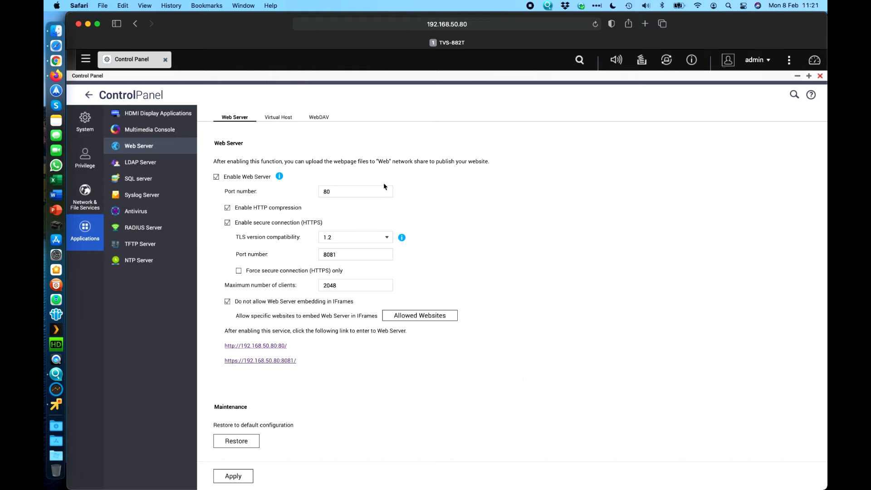
left_click(318, 117)
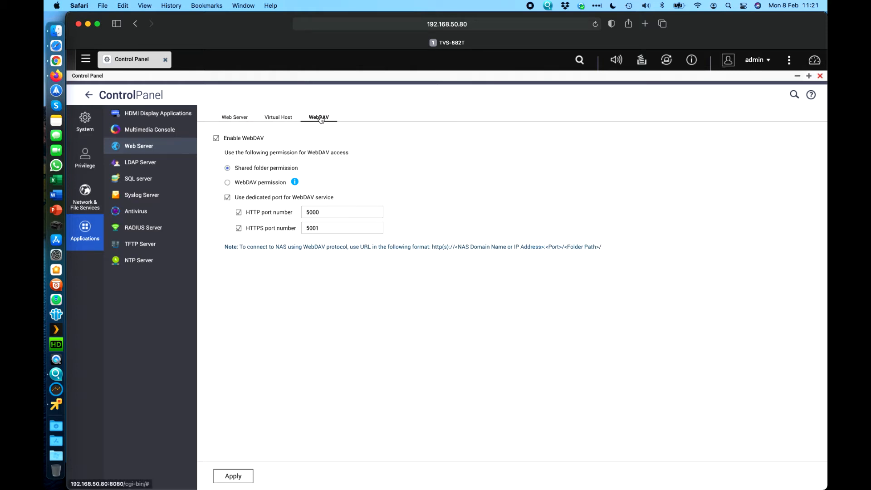
mouse_move(257, 135)
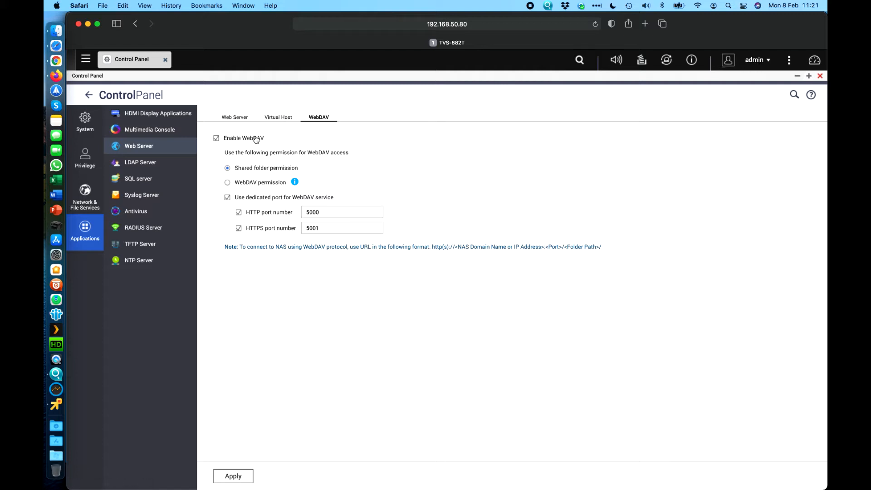
mouse_move(278, 176)
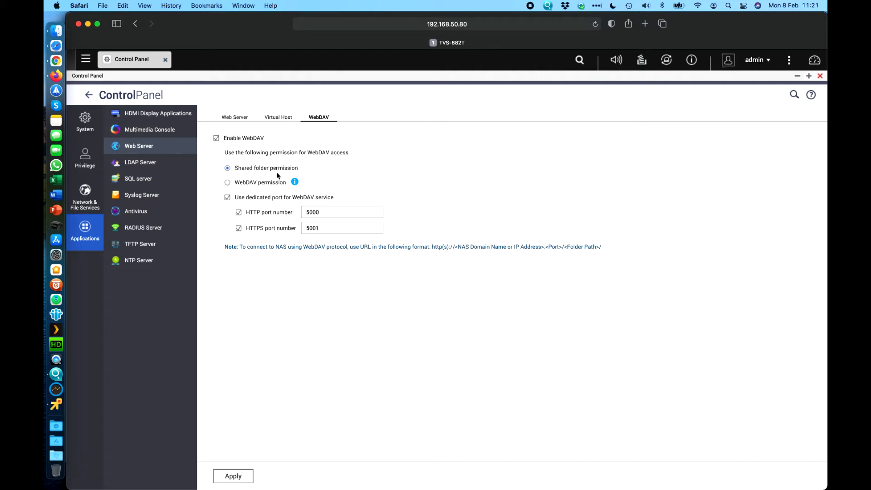
mouse_move(272, 171)
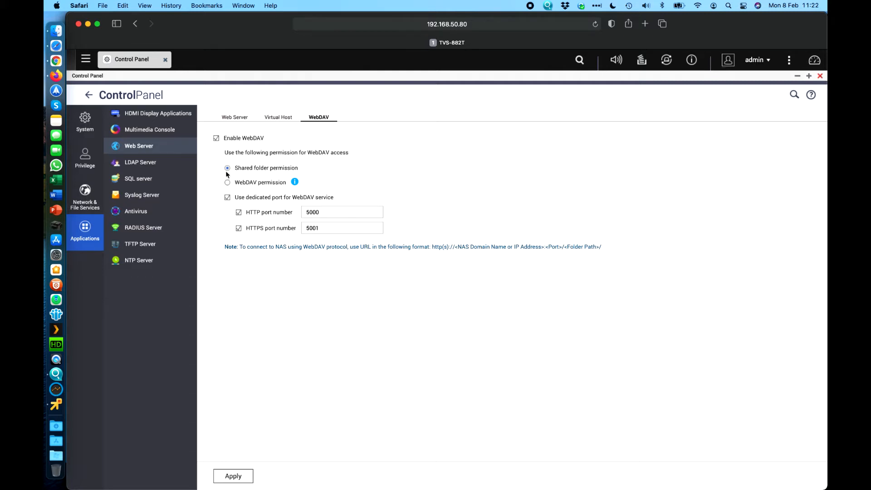
mouse_move(311, 173)
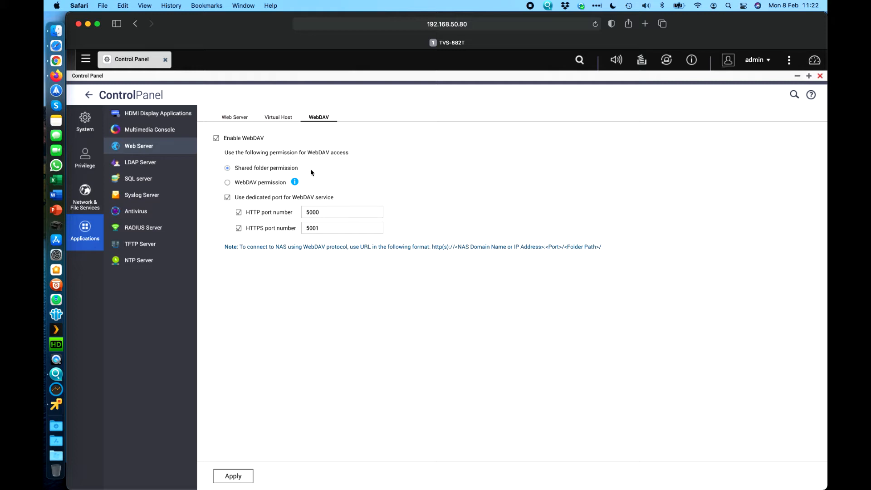
mouse_move(277, 172)
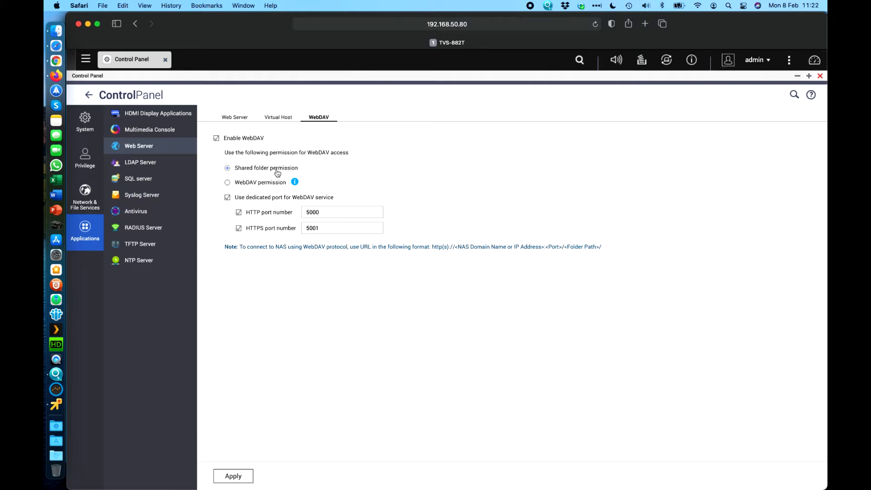
mouse_move(272, 185)
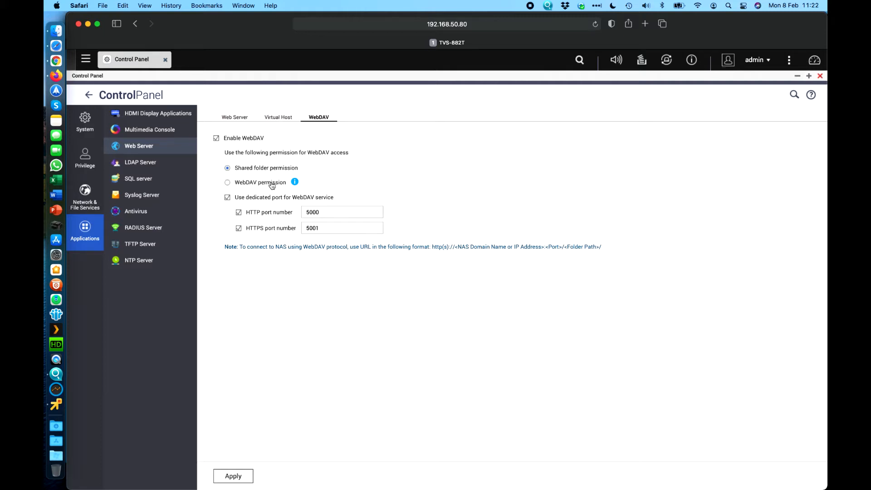
mouse_move(293, 204)
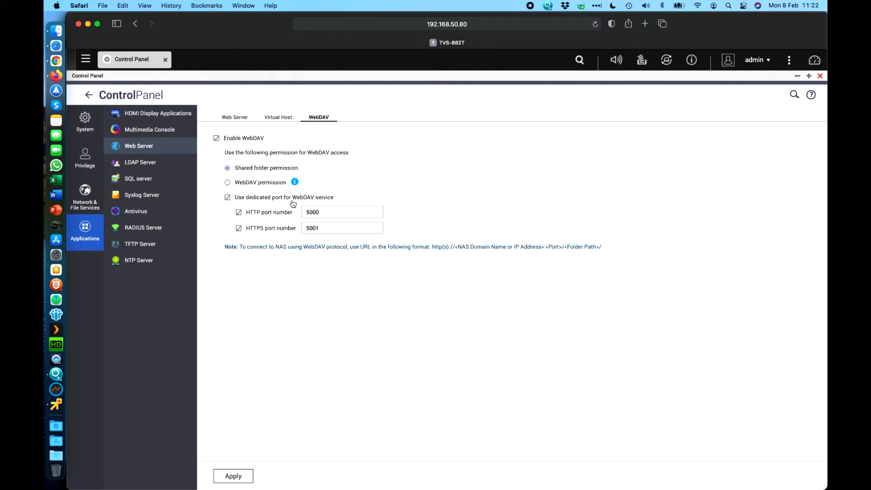
mouse_move(332, 207)
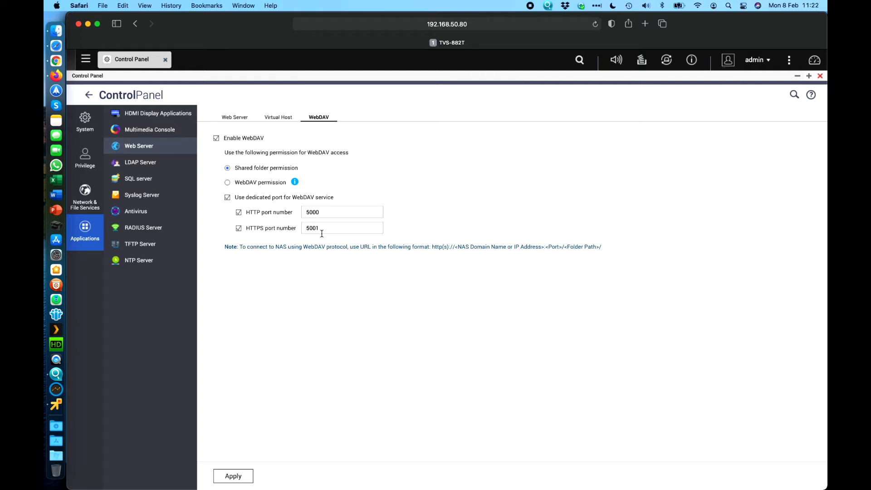
mouse_move(272, 230)
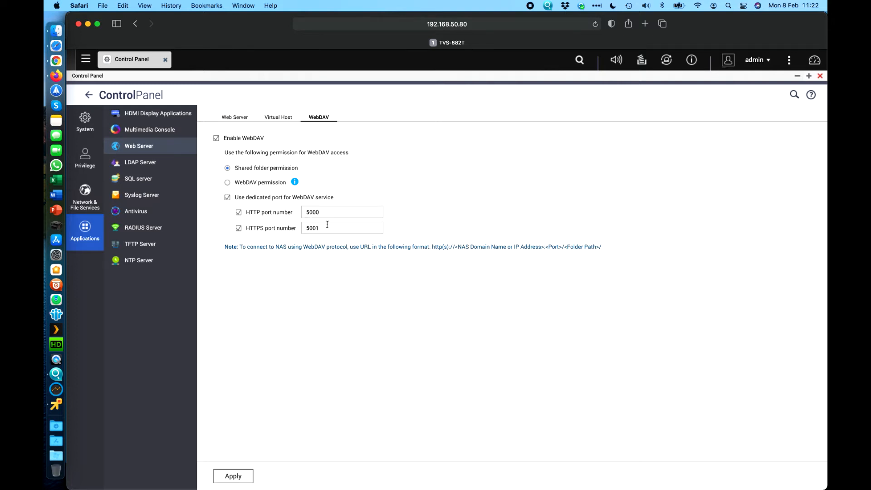
mouse_move(279, 235)
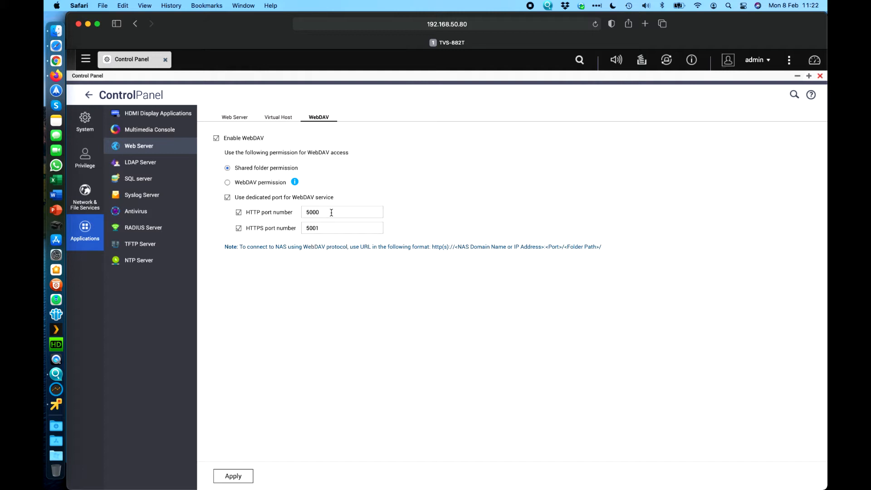
mouse_move(433, 251)
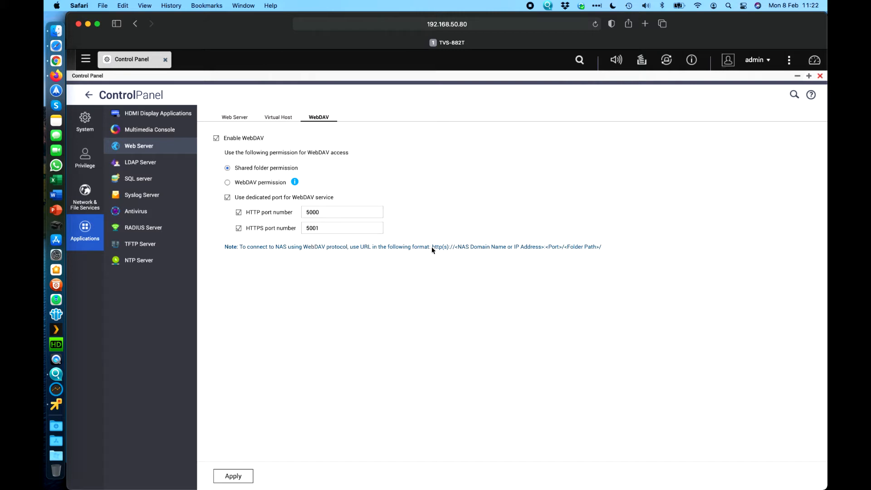
mouse_move(568, 267)
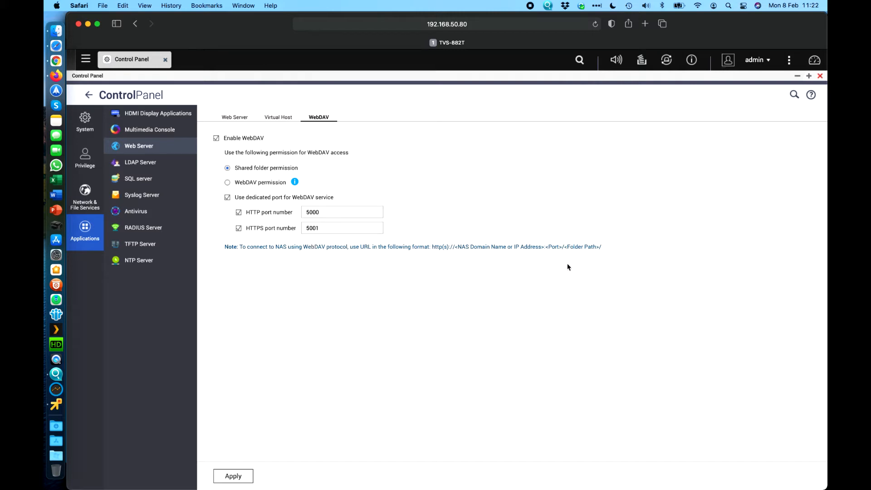
mouse_move(432, 249)
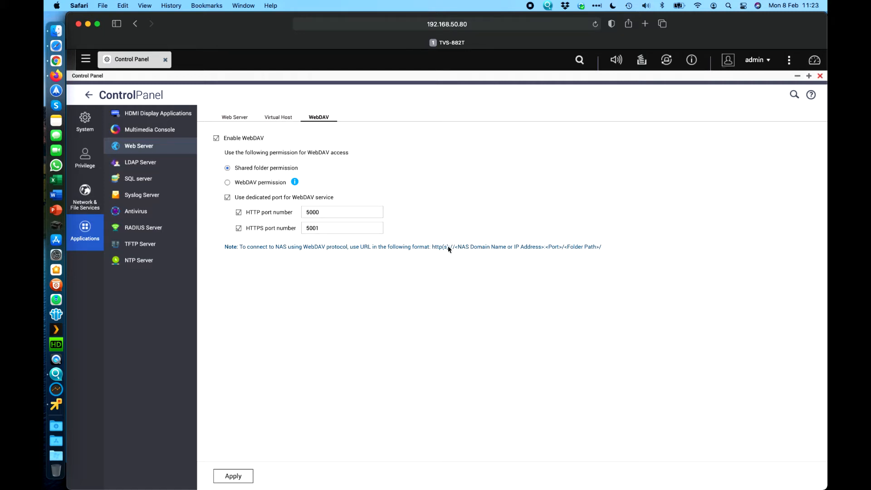
mouse_move(476, 272)
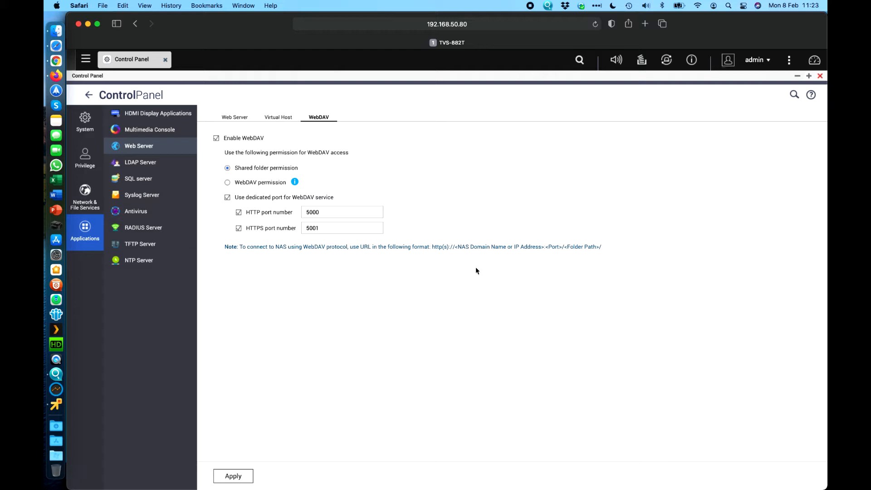
mouse_move(355, 208)
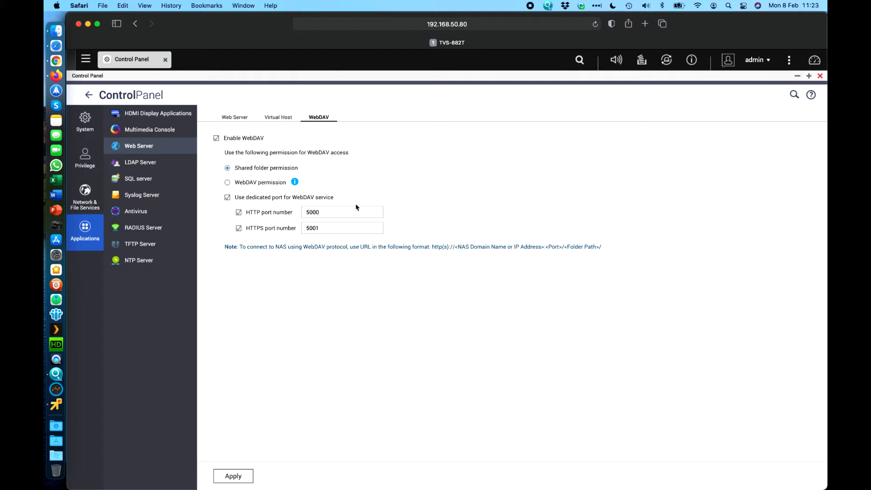
- Launch myQNAPcloud full-screen and view the Let's Encrypt SSL certificate for webdavdemo.myqnapcloud.com
left_click(85, 60)
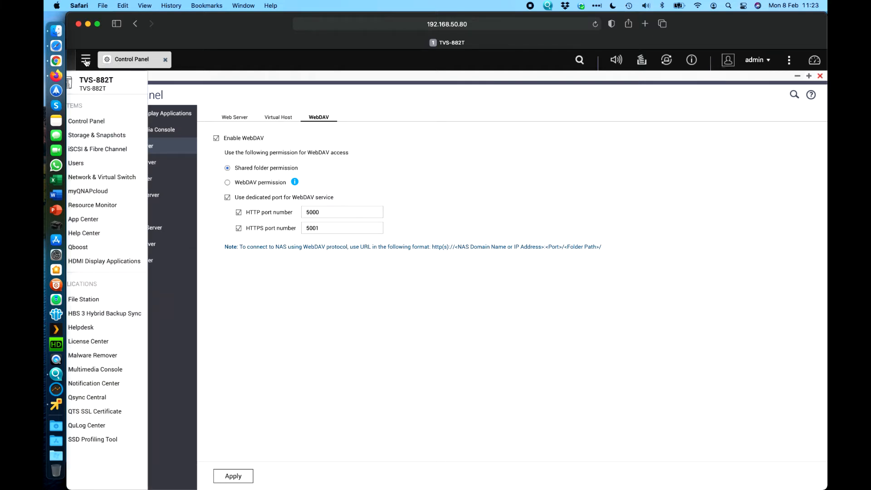
mouse_move(110, 190)
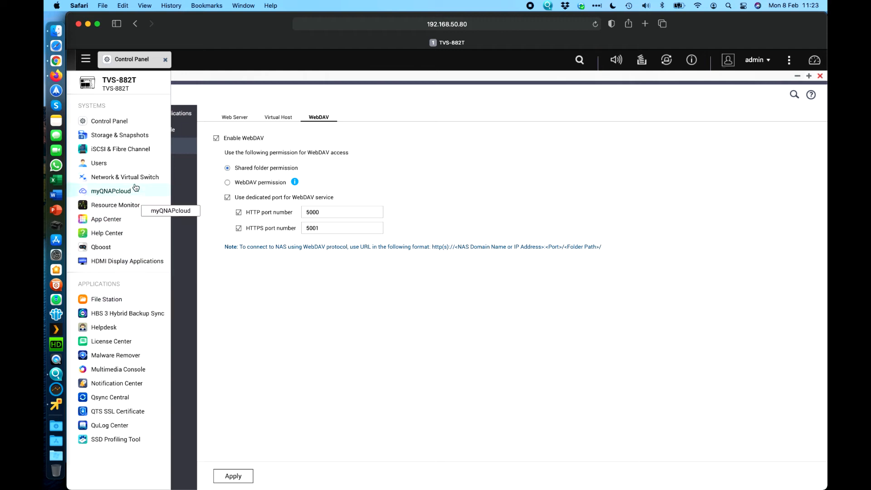
left_click(111, 191)
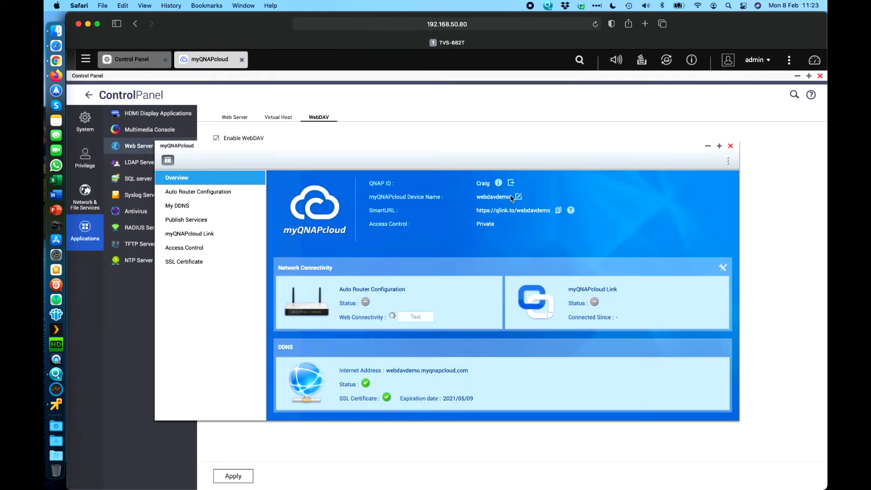
left_click(718, 145)
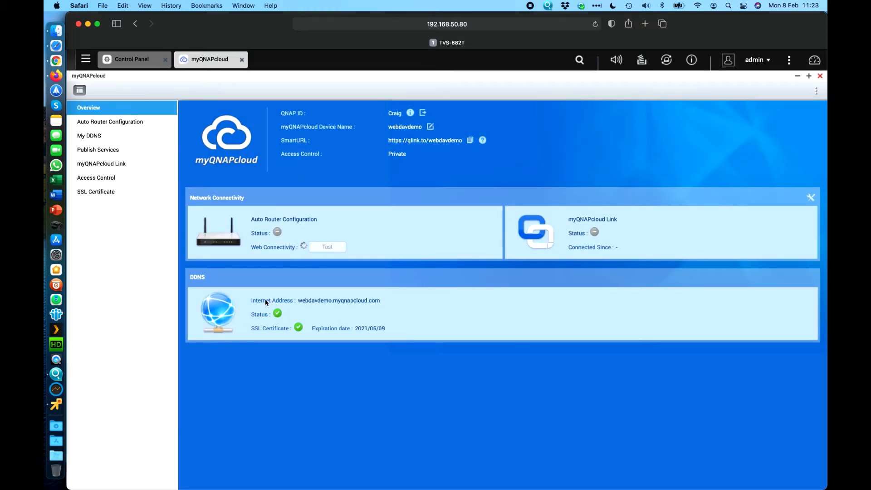
left_click(328, 247)
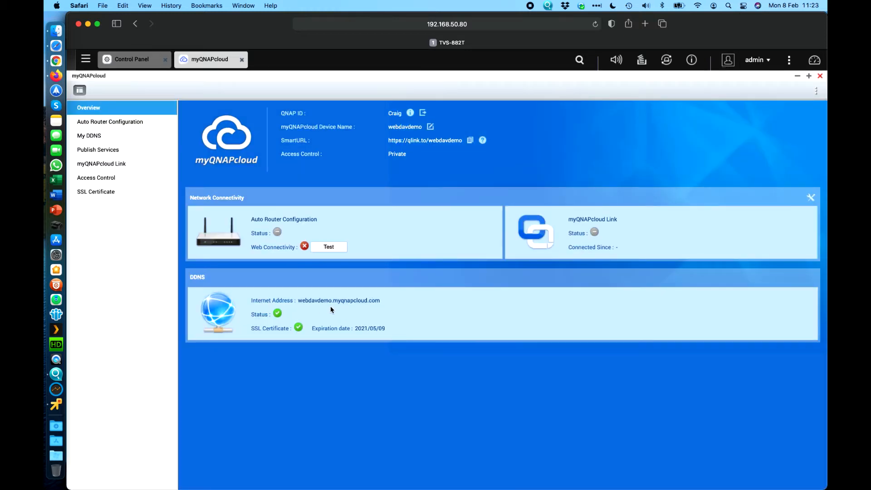
mouse_move(95, 191)
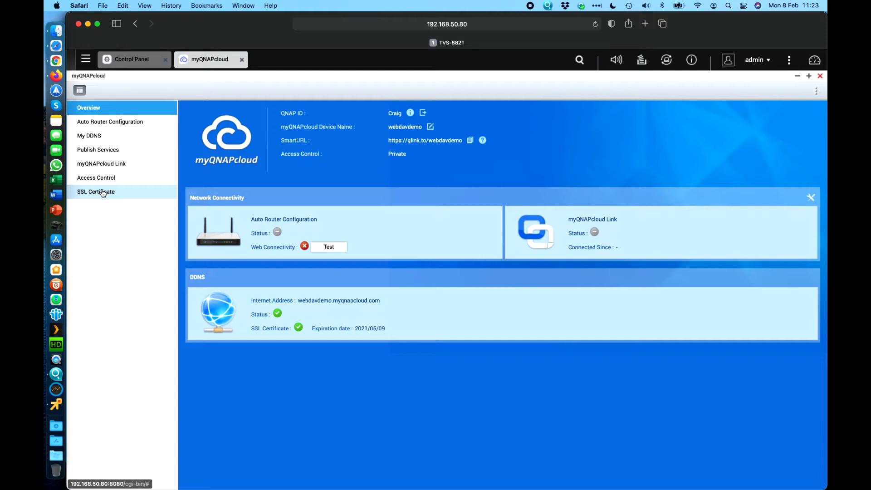
left_click(95, 191)
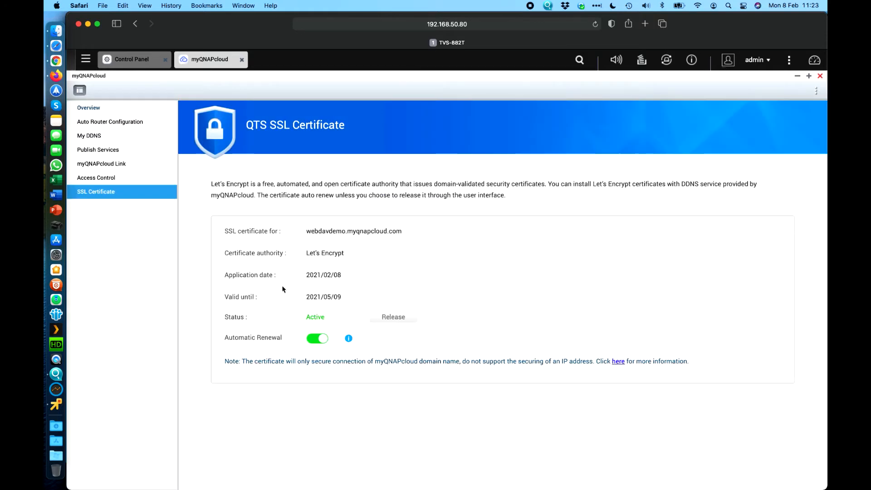
mouse_move(359, 212)
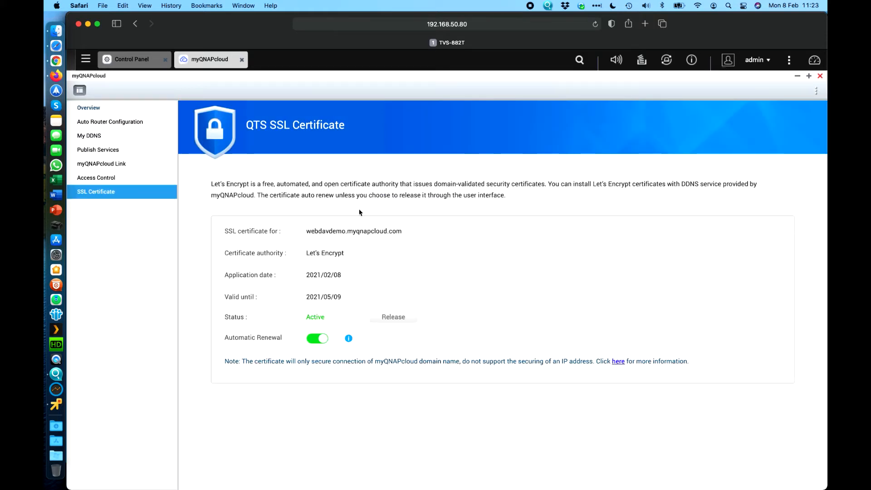
mouse_move(369, 339)
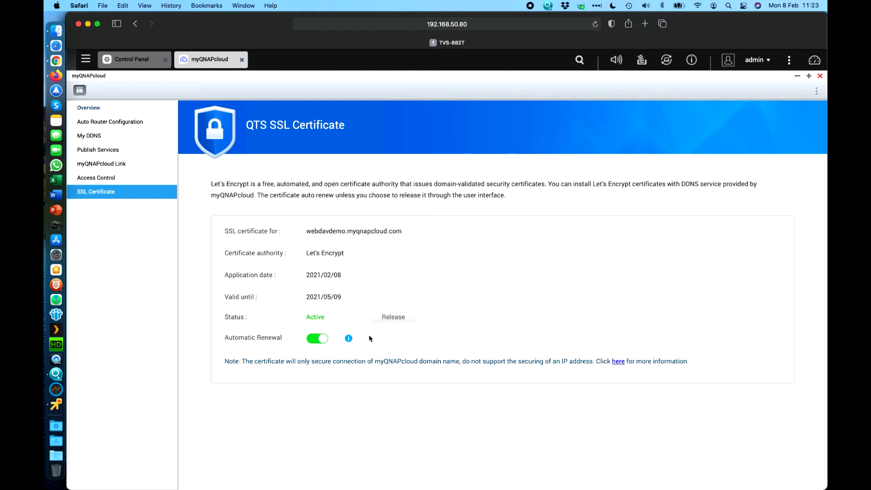
mouse_move(287, 284)
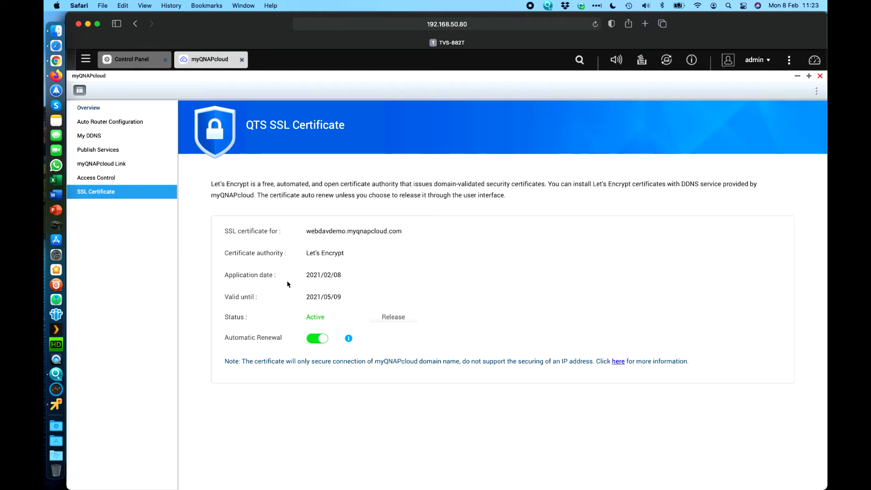
mouse_move(310, 235)
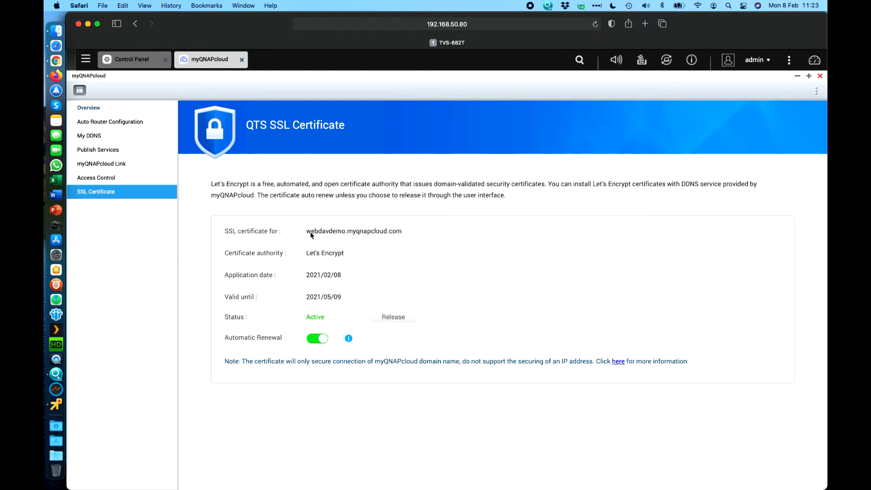
mouse_move(365, 240)
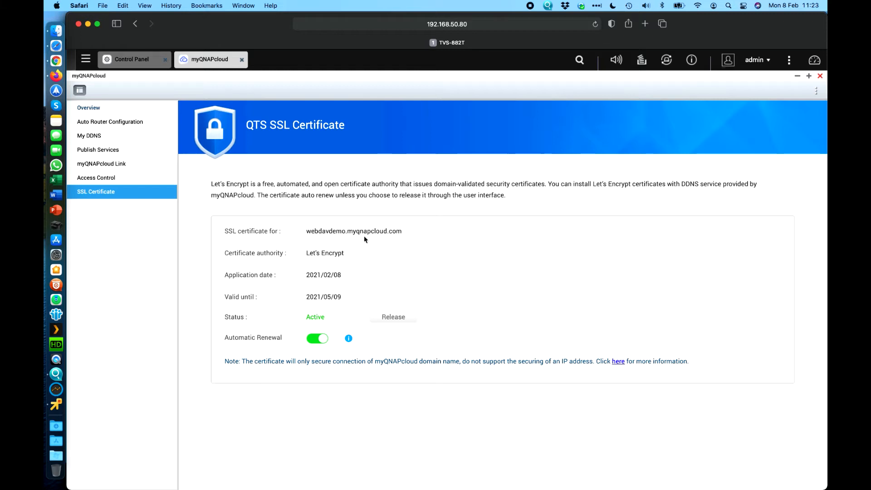
mouse_move(127, 75)
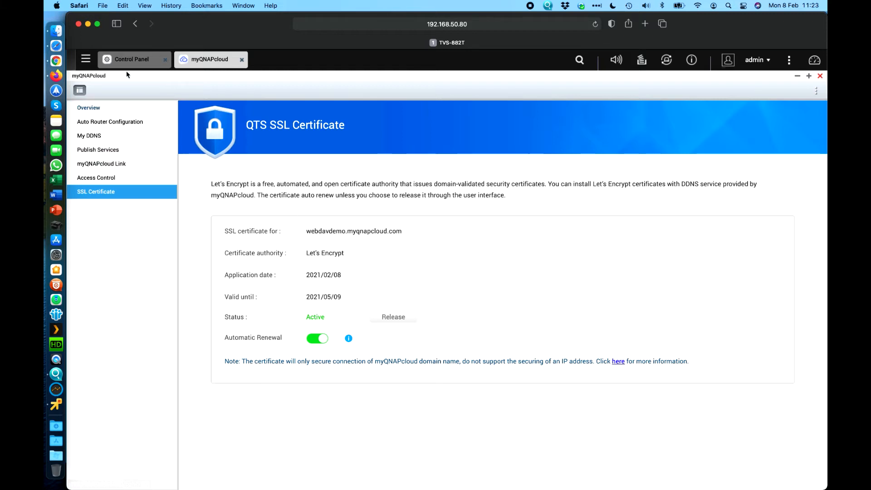
mouse_move(241, 60)
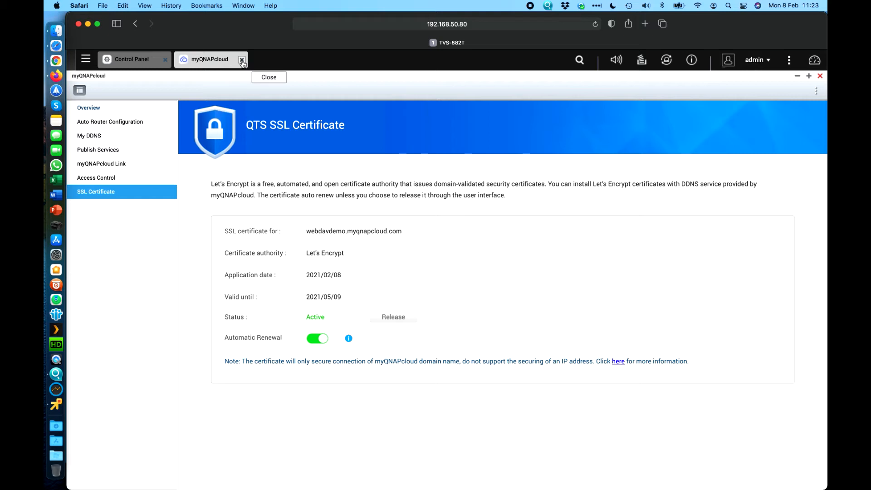
- Close myQNAPcloud and list the adapters in Network & Virtual Switch, Adapter 5 at 192.168.50.80
left_click(242, 60)
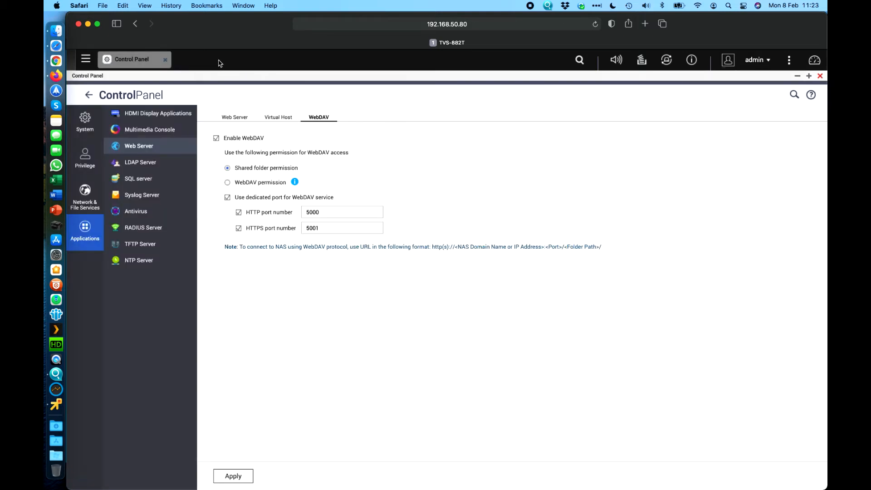
left_click(85, 59)
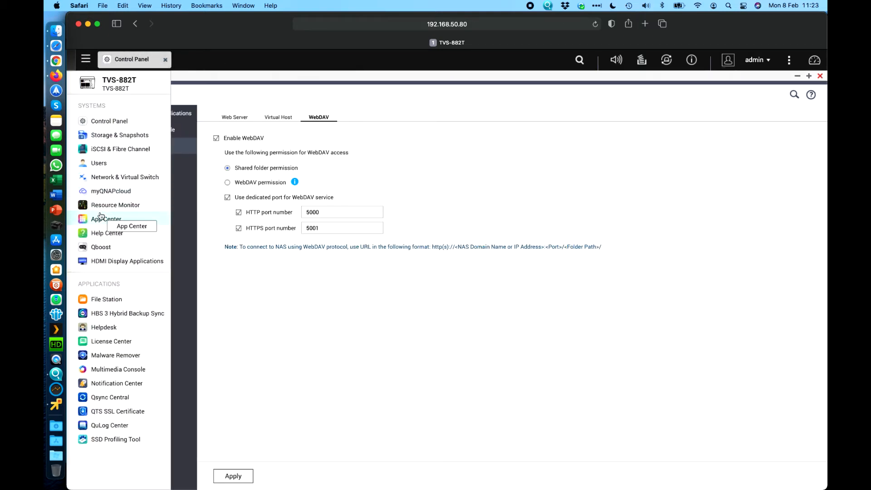
left_click(124, 177)
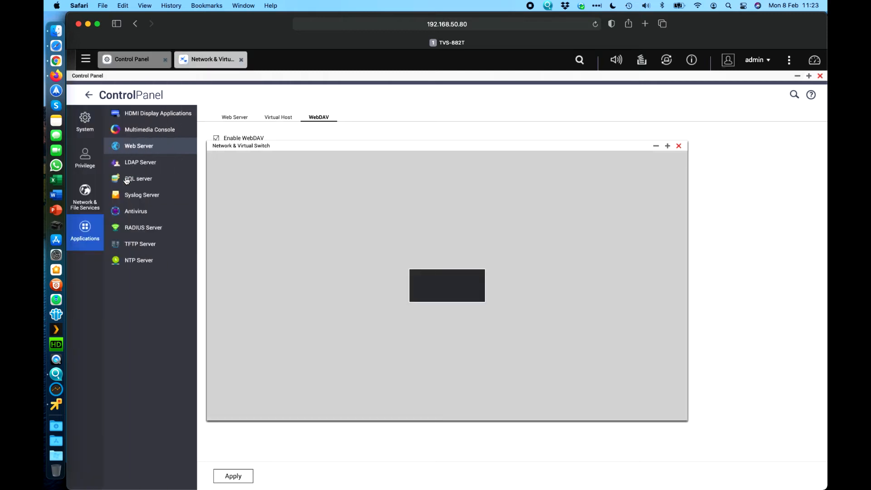
left_click(211, 59)
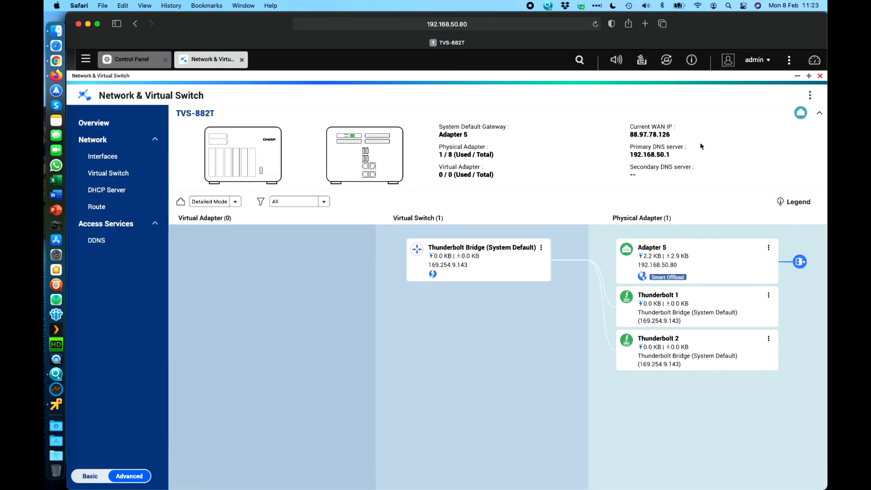
left_click(103, 156)
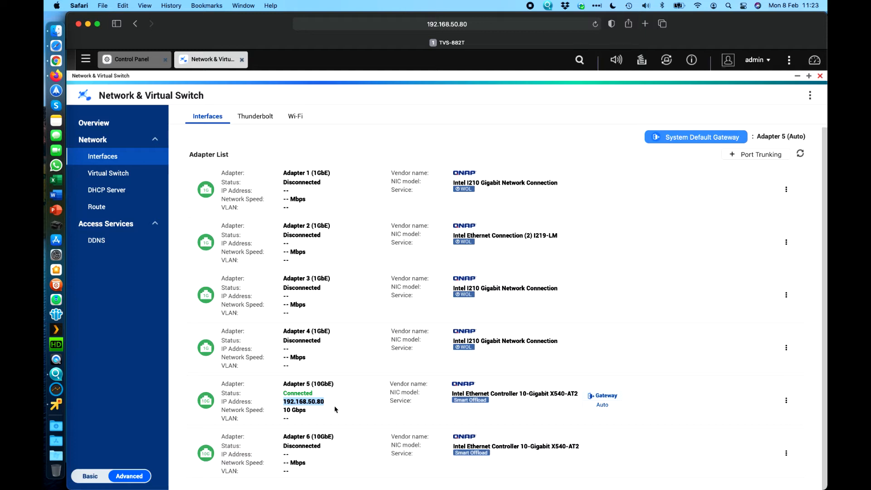
mouse_move(325, 408)
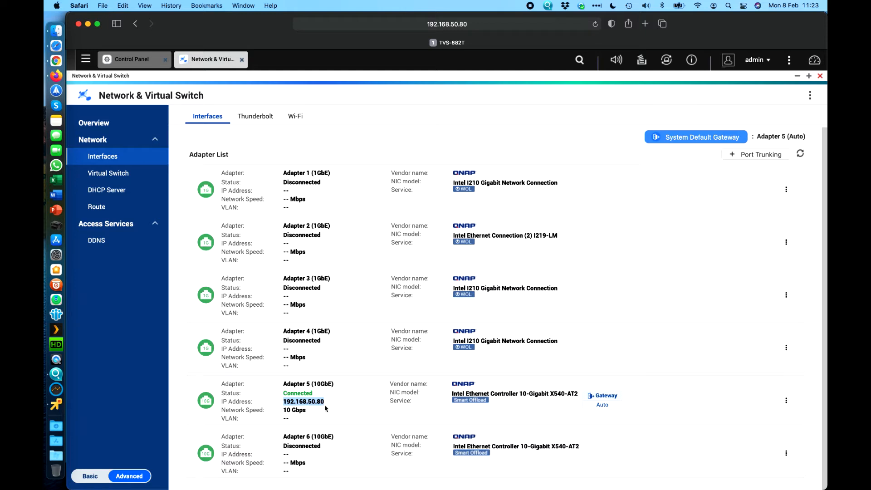
mouse_move(332, 403)
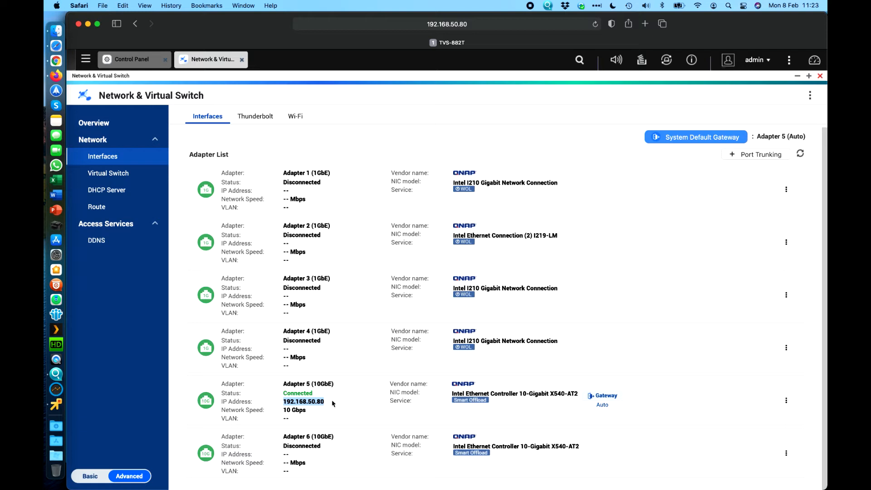
mouse_move(134, 59)
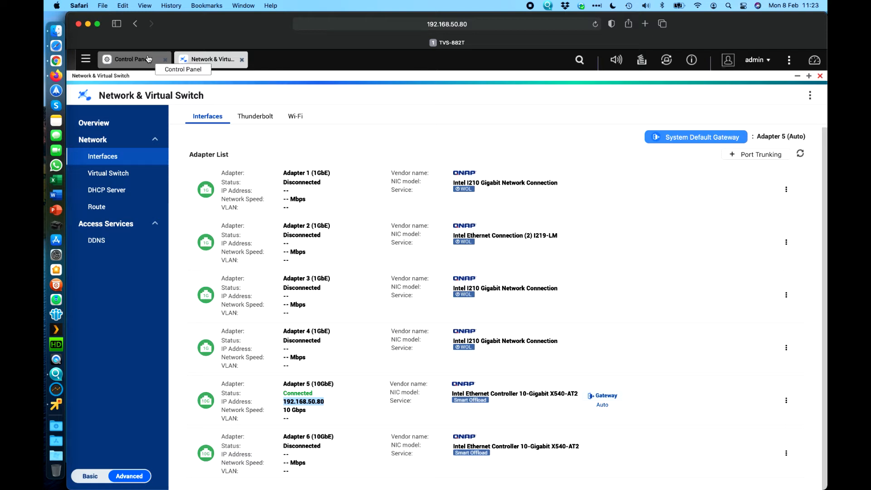
- Switch back to the Control Panel's WebDAV settings on ports 5000 and 5001
left_click(131, 59)
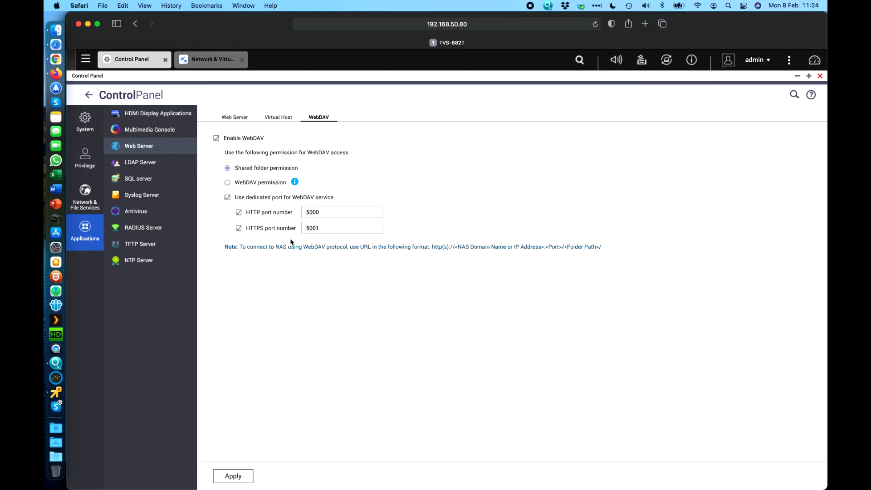
left_click(212, 59)
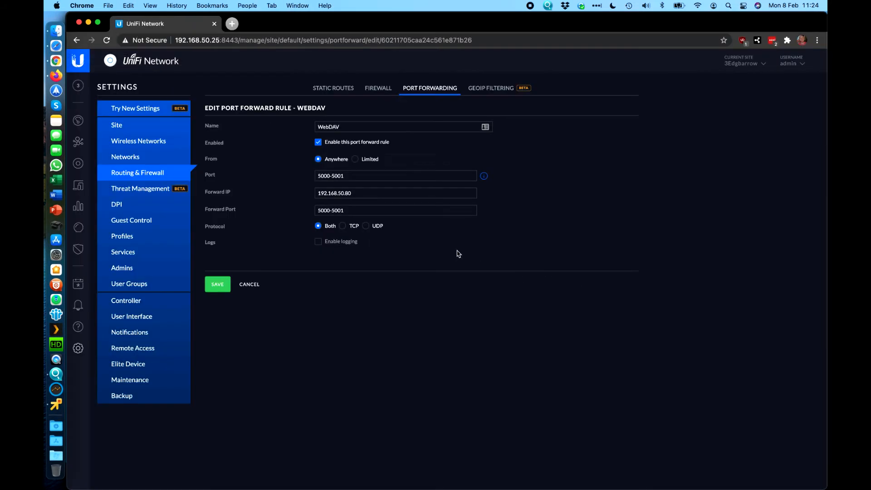
mouse_move(354, 159)
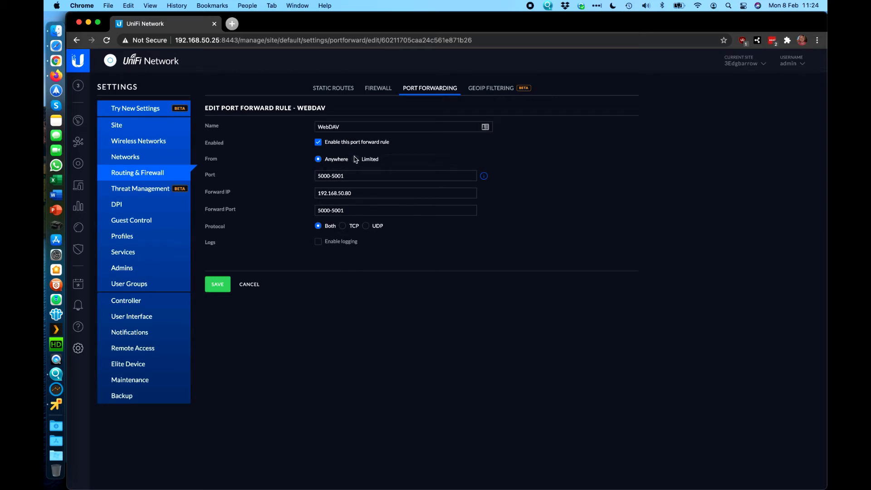
- Review the UniFi WebDAV port forward rule sending 5000-5001 to 192.168.50.80
left_click(401, 126)
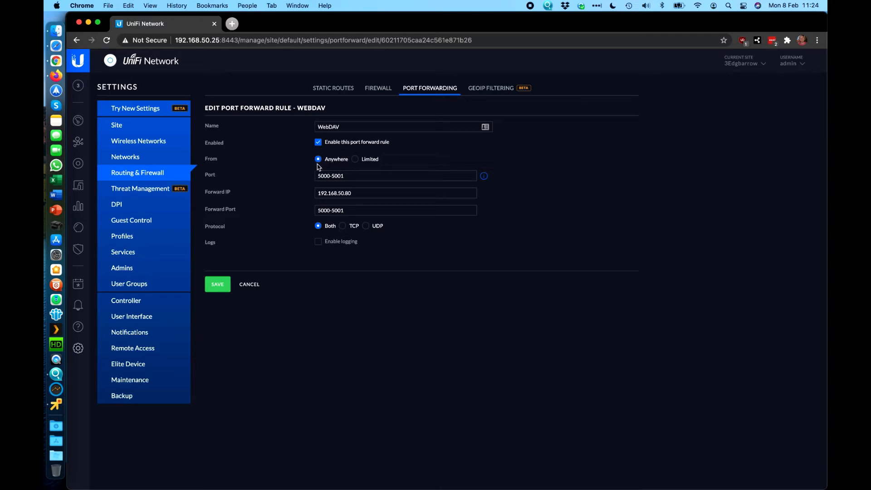
mouse_move(323, 186)
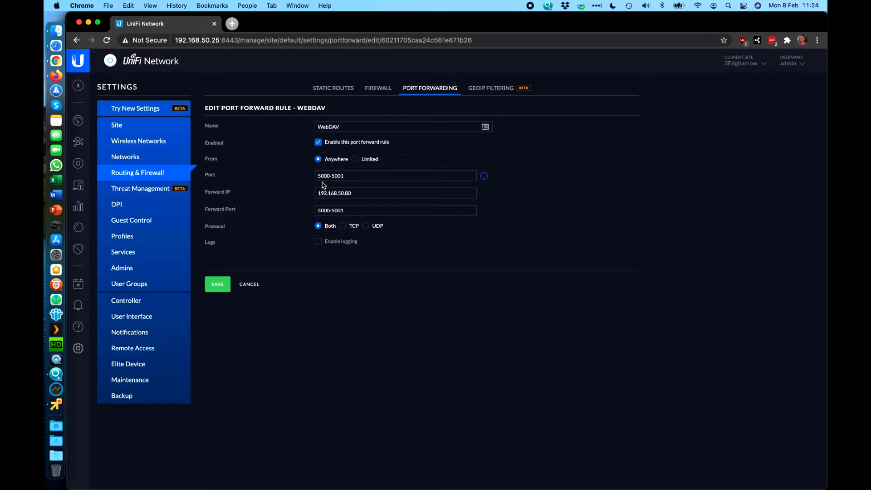
mouse_move(295, 194)
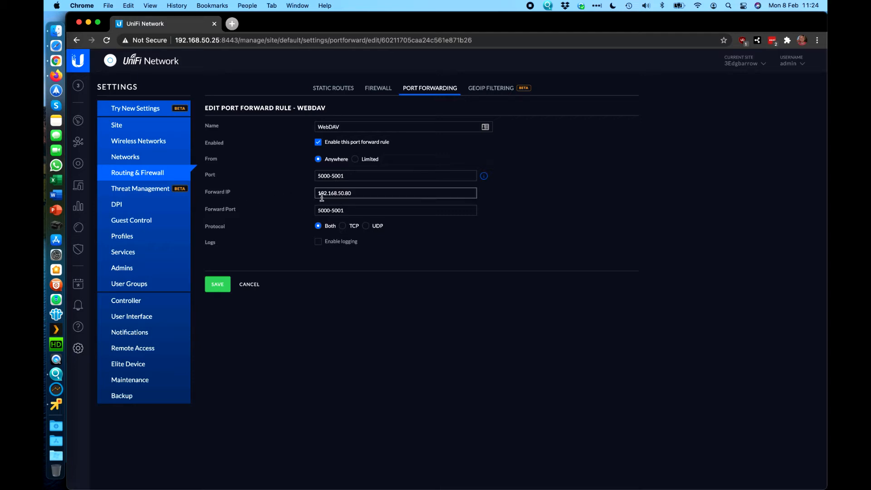
mouse_move(345, 192)
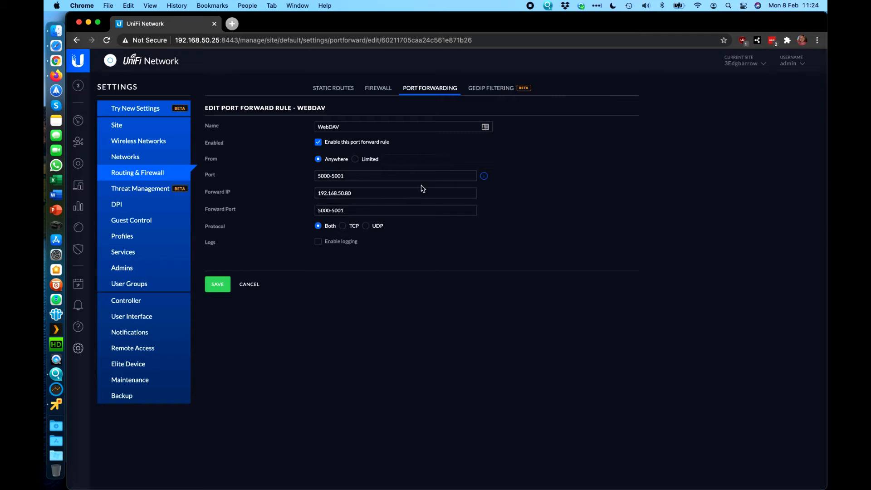
mouse_move(427, 247)
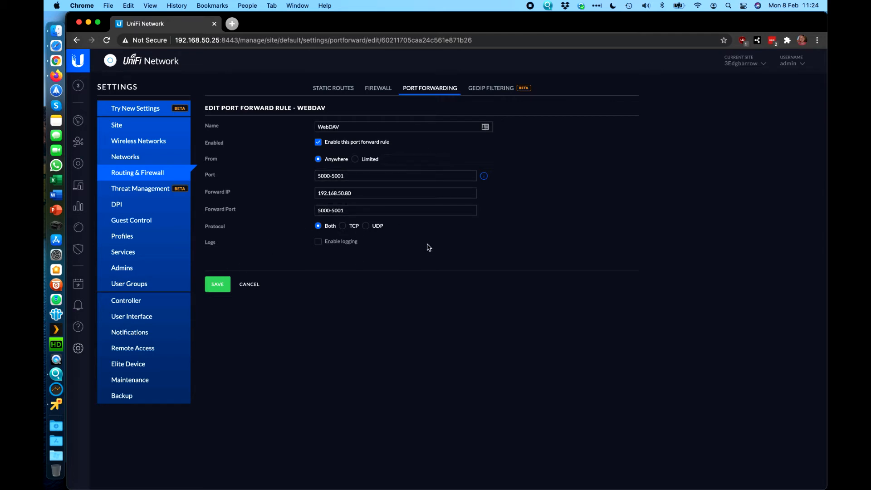
mouse_move(325, 324)
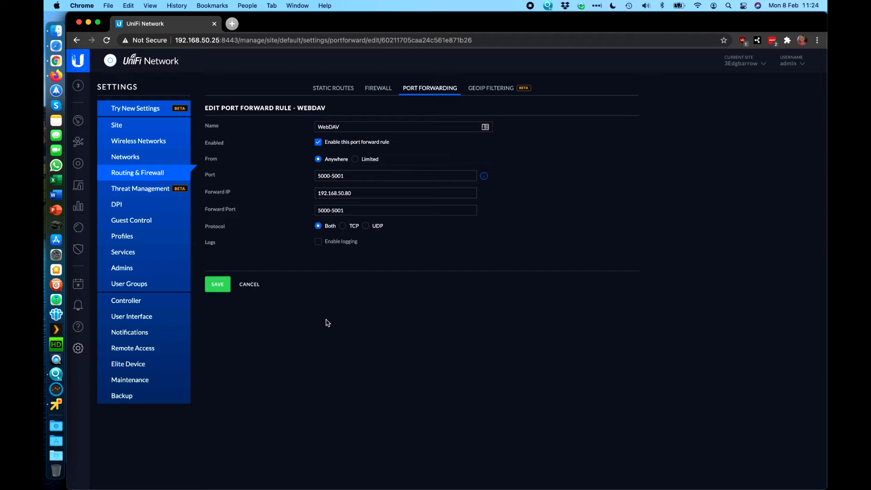
mouse_move(55, 76)
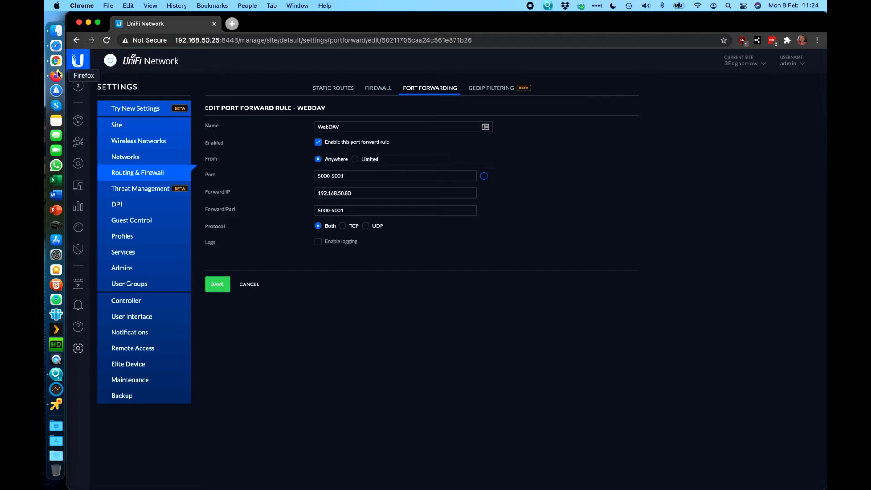
mouse_move(55, 46)
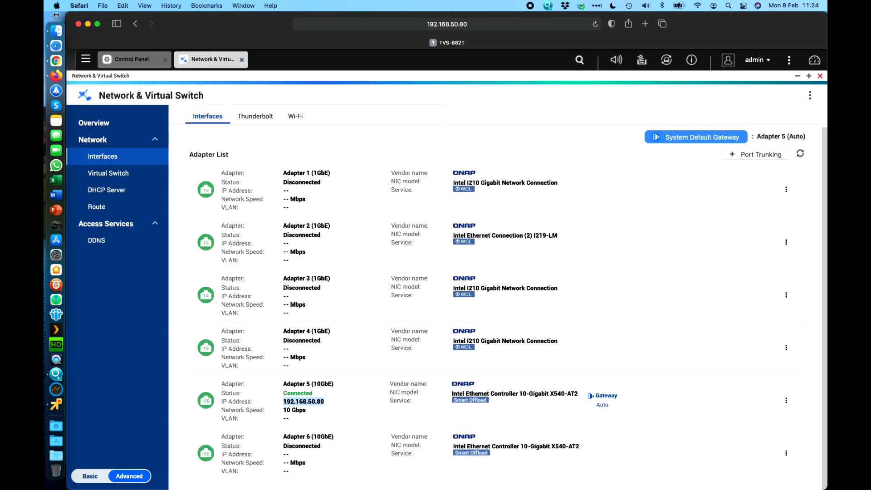
- Switch to Finder and start Go > Connect to Server
left_click(66, 16)
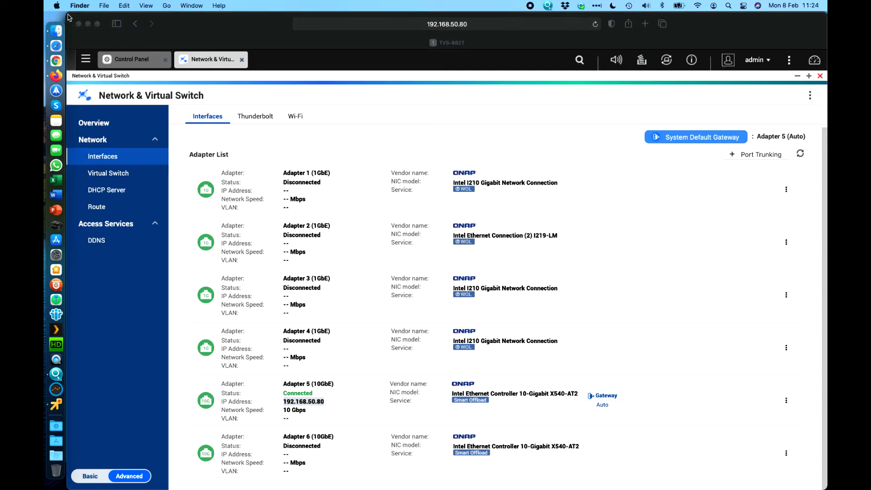
left_click(56, 30)
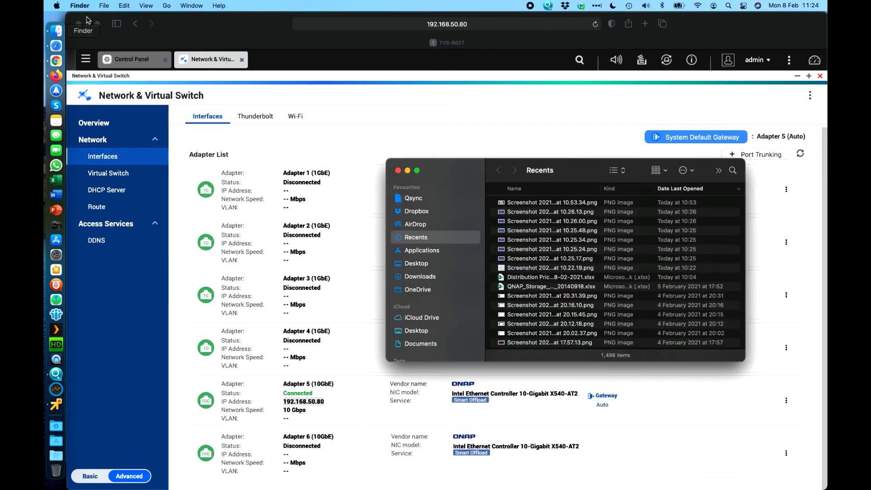
mouse_move(170, 6)
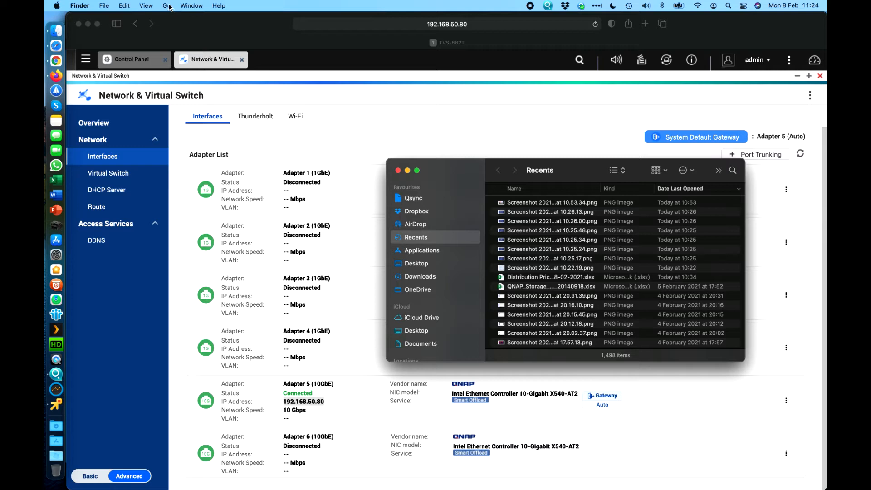
left_click(165, 5)
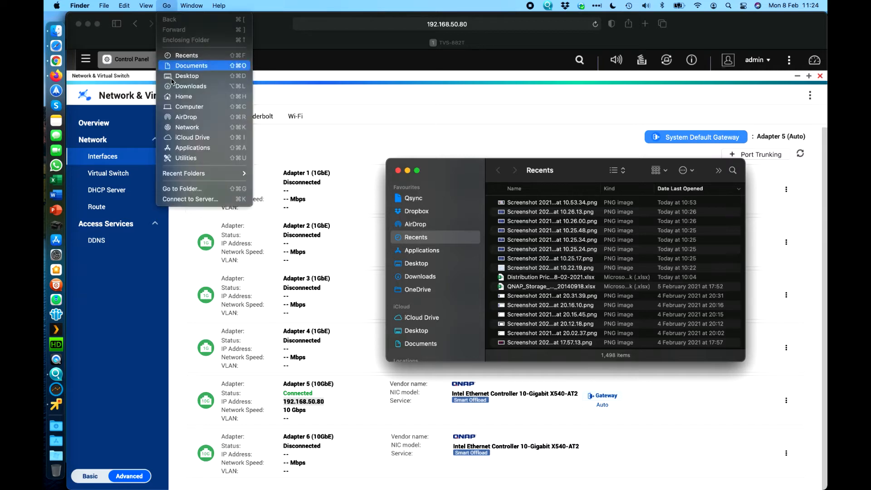
mouse_move(196, 198)
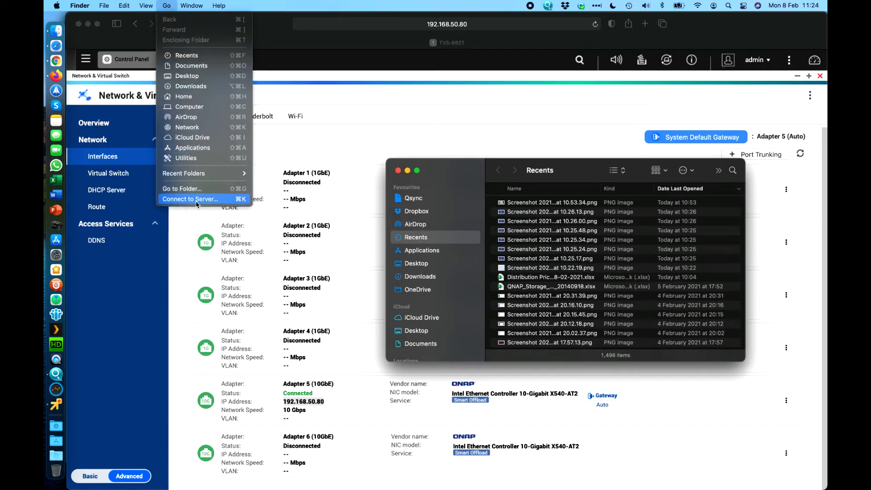
left_click(190, 199)
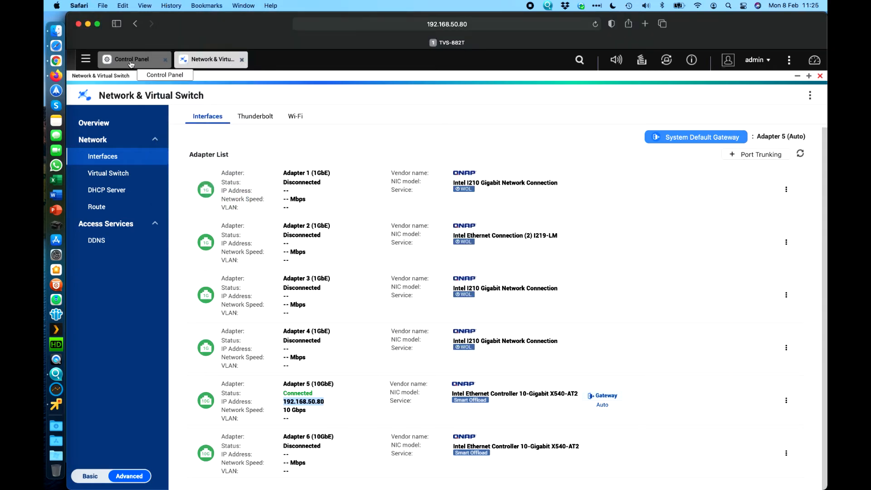
left_click(131, 59)
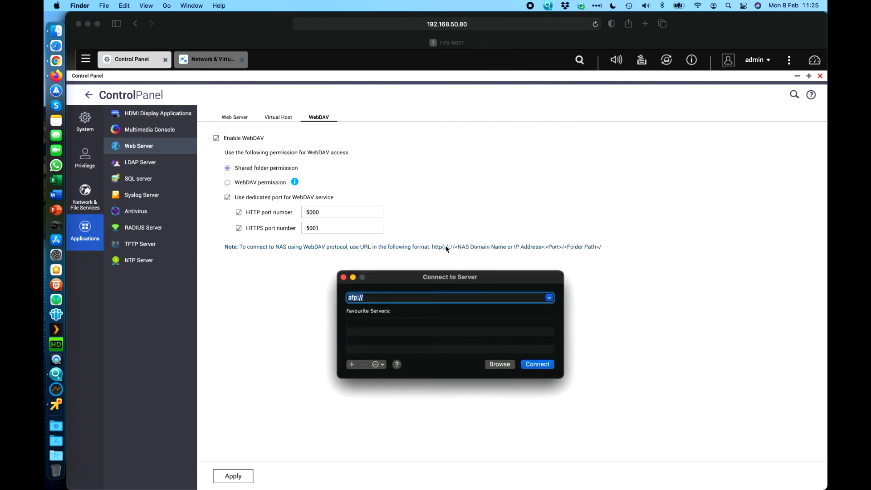
mouse_move(391, 306)
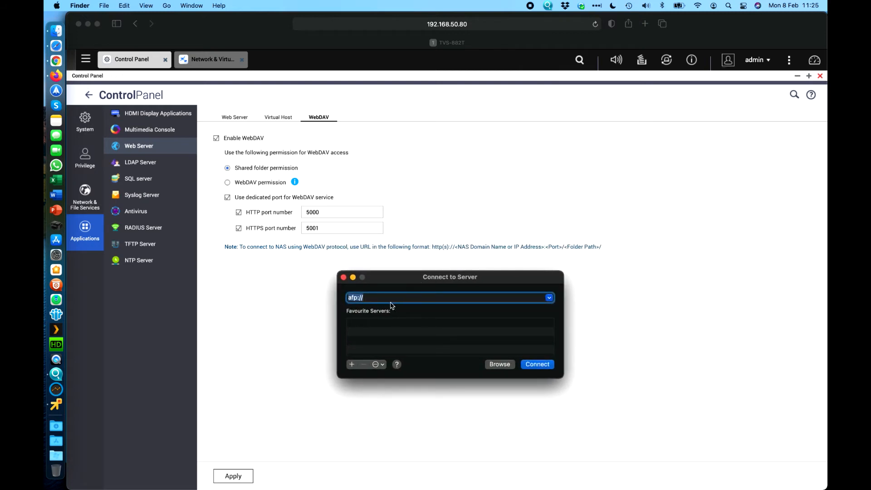
mouse_move(370, 307)
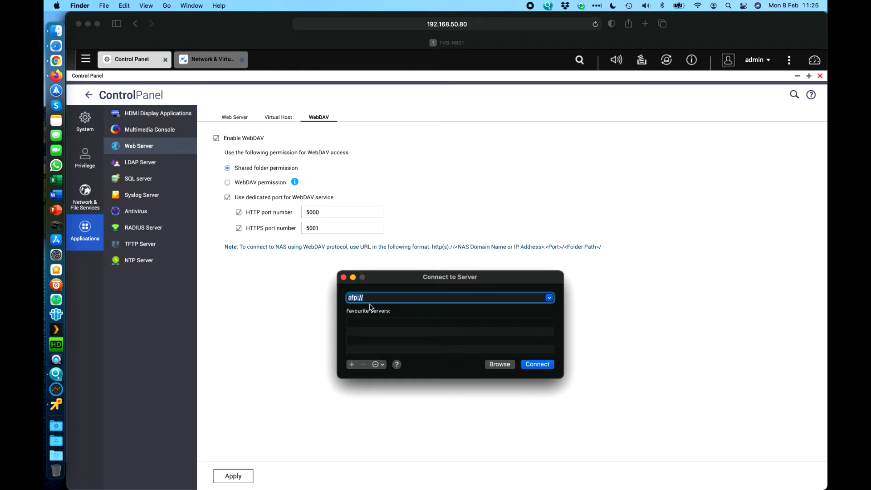
type("http")
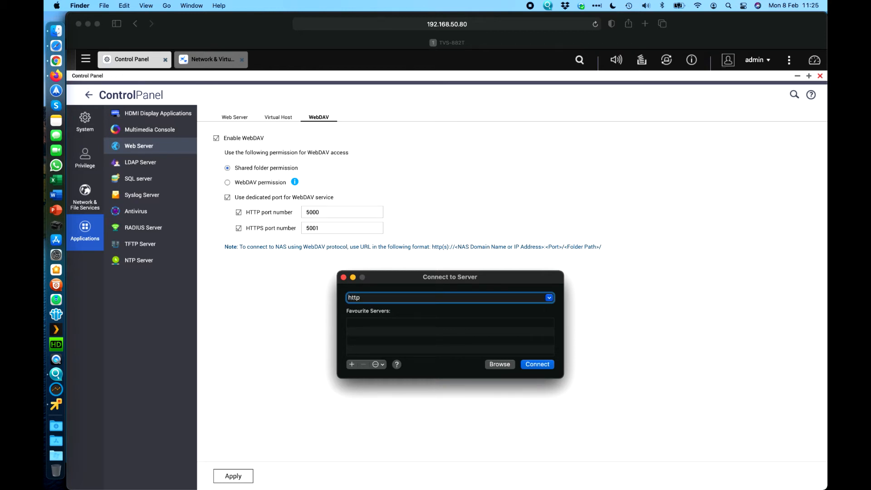
type("https://")
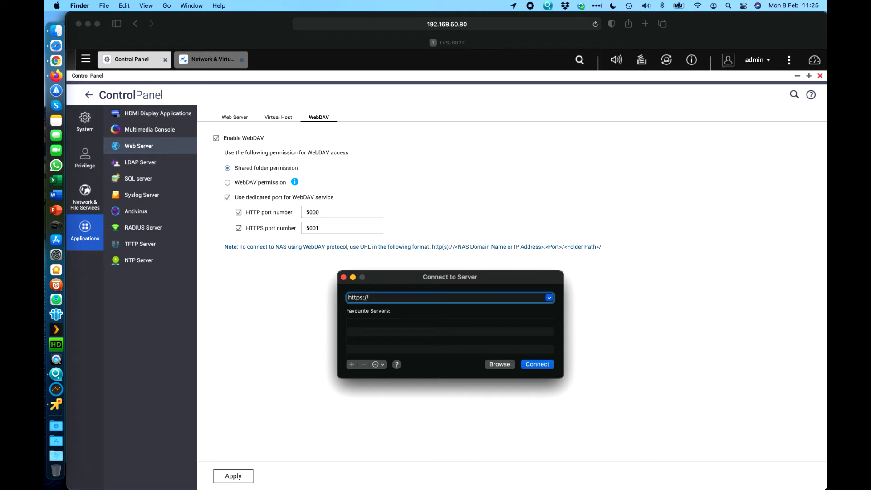
type("web")
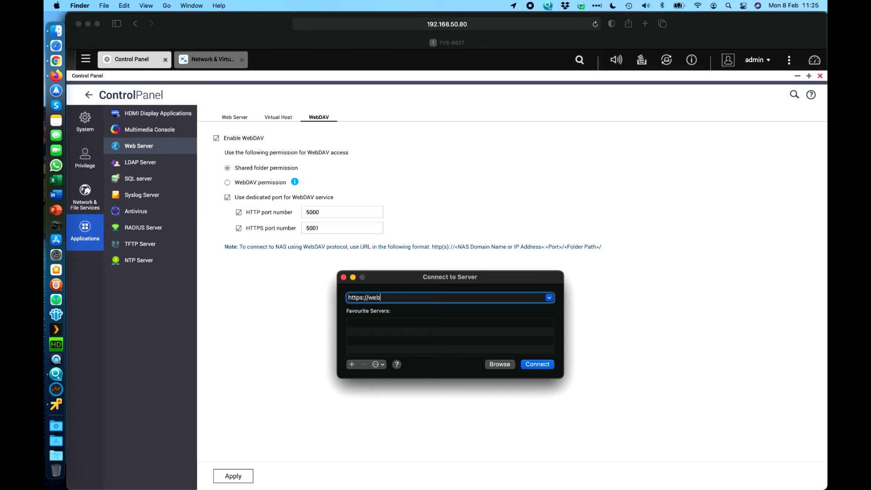
type("dav")
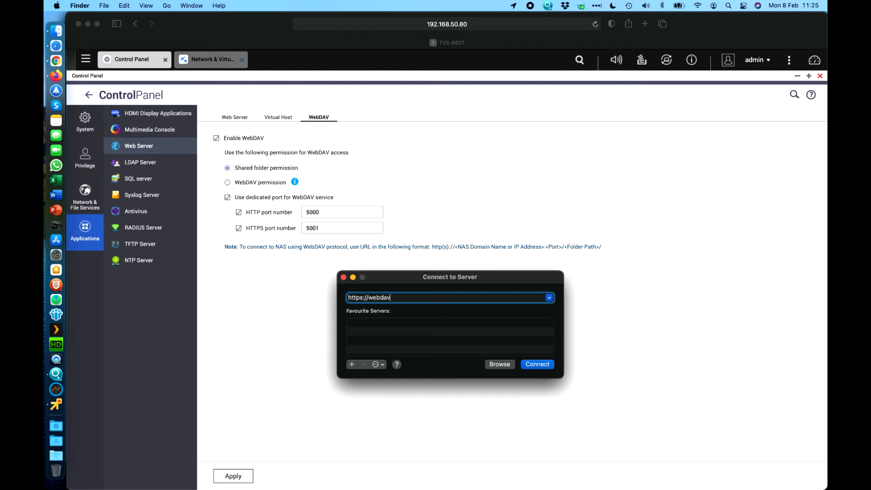
type("demo.myq")
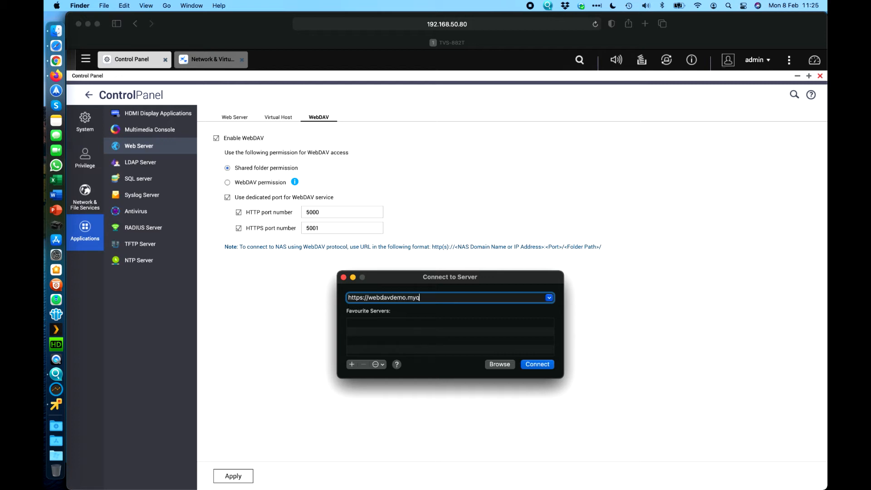
type("napclo")
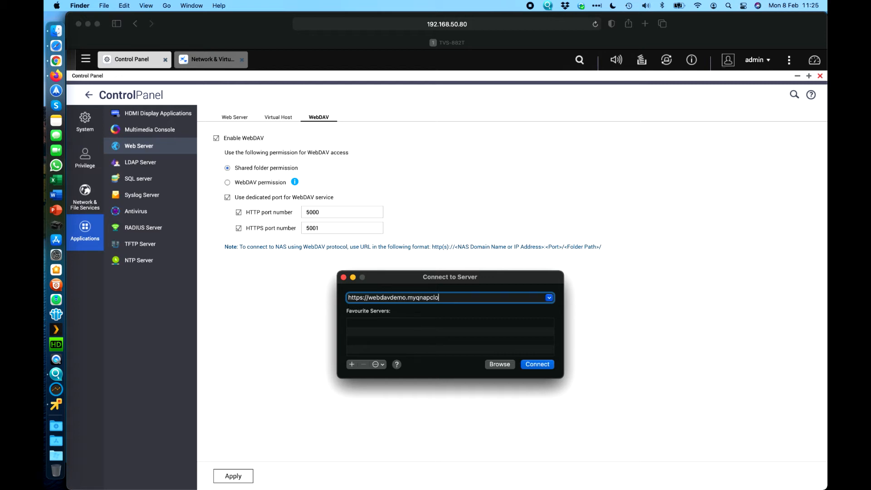
type("ud.com")
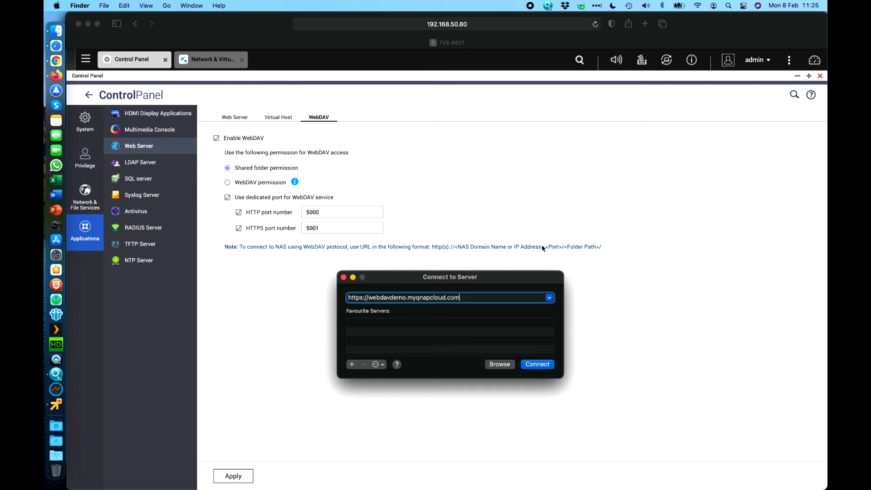
type(":")
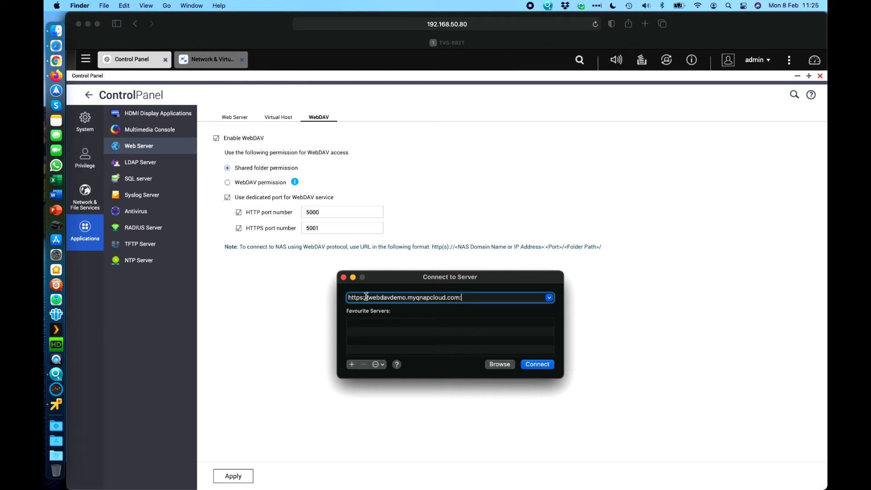
type("5001")
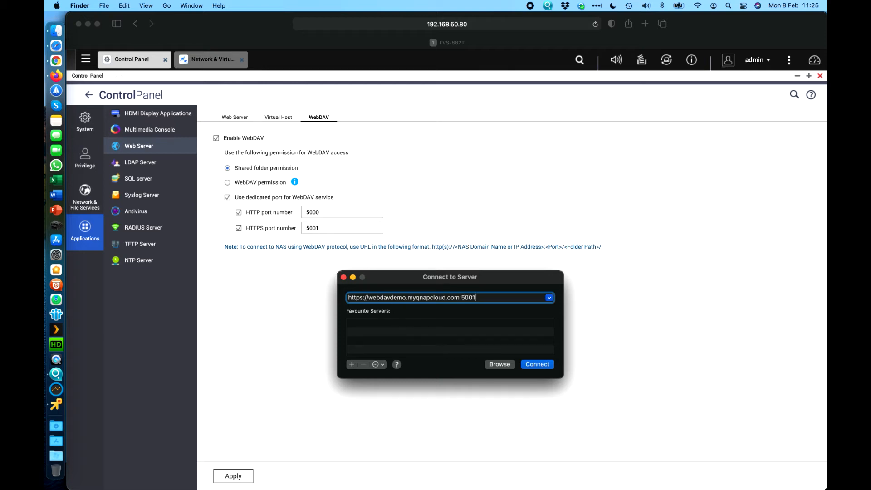
mouse_move(504, 277)
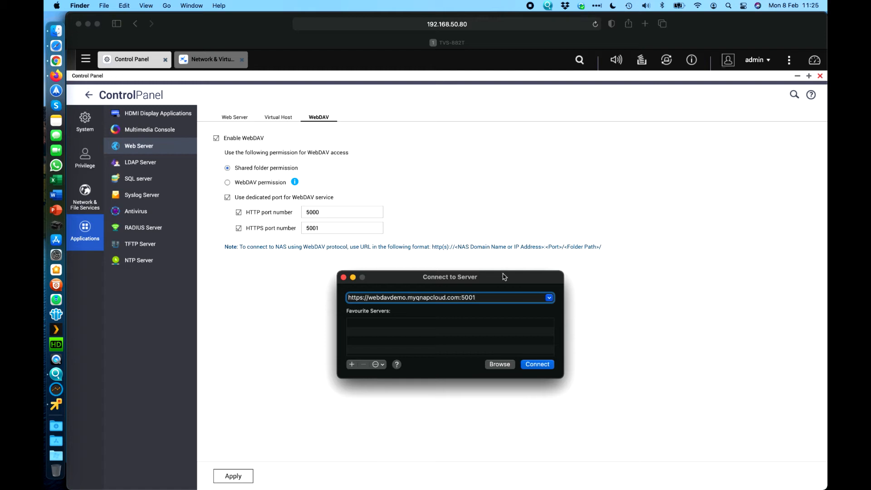
type("/")
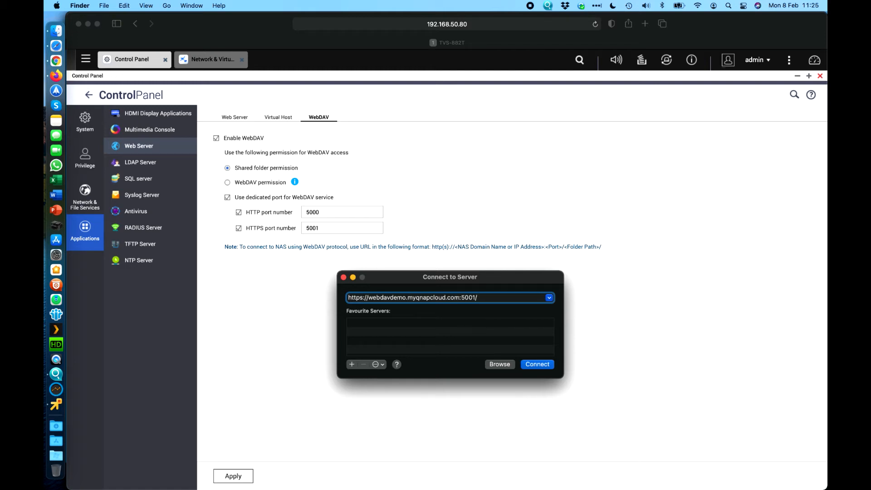
type("Pub")
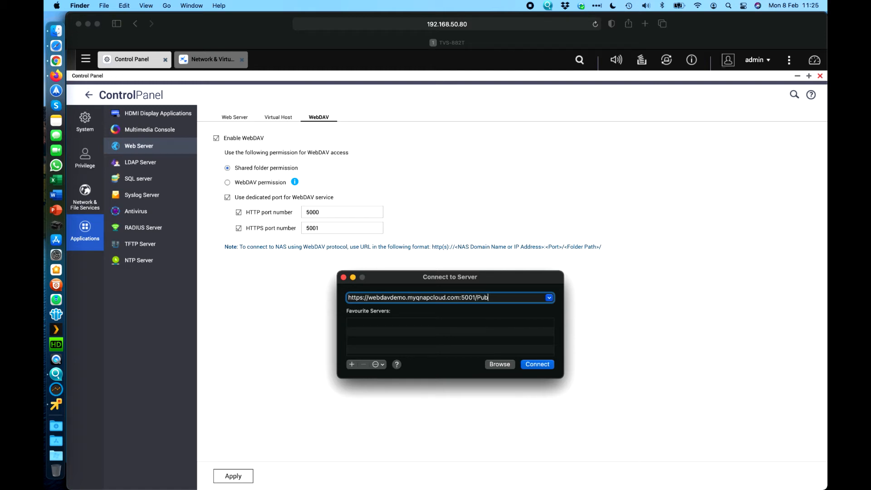
type("lic")
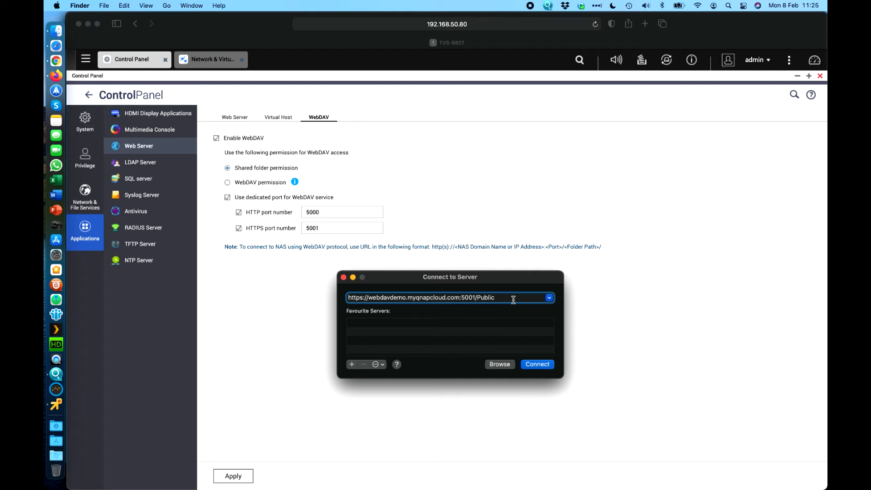
- Connect as registered user admin with its password, mounting the Public share
left_click(536, 364)
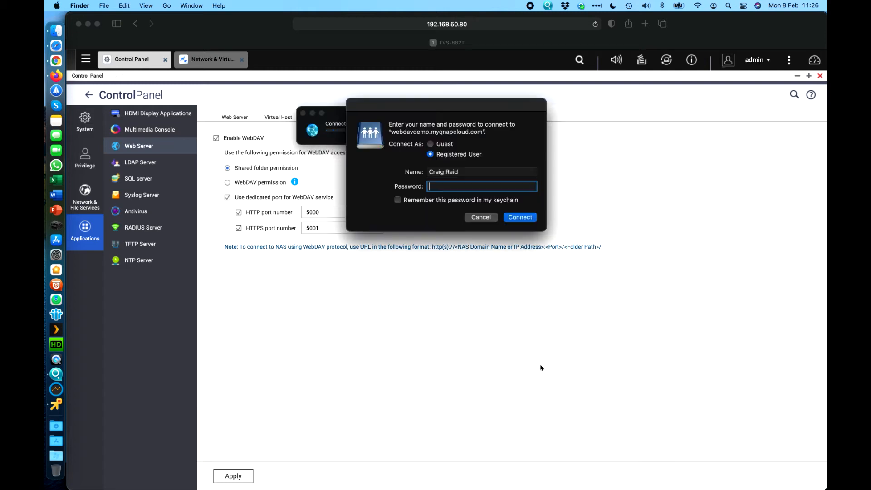
left_click(481, 172)
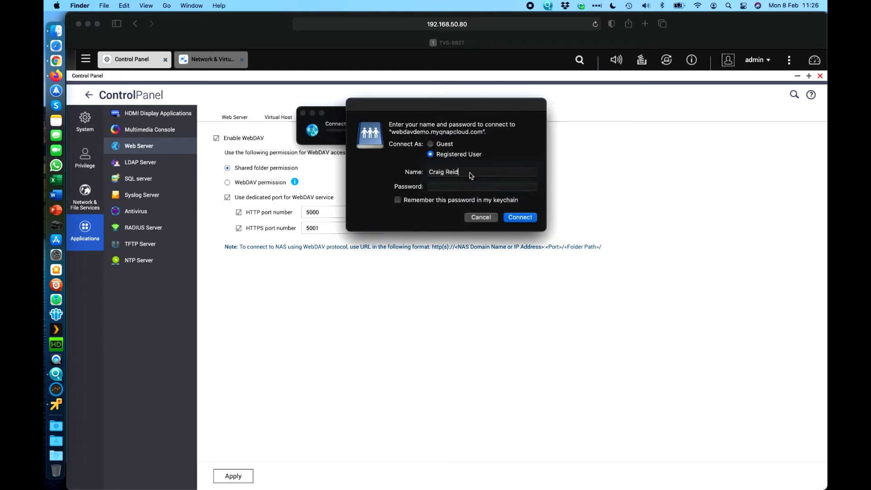
triple_click(482, 171)
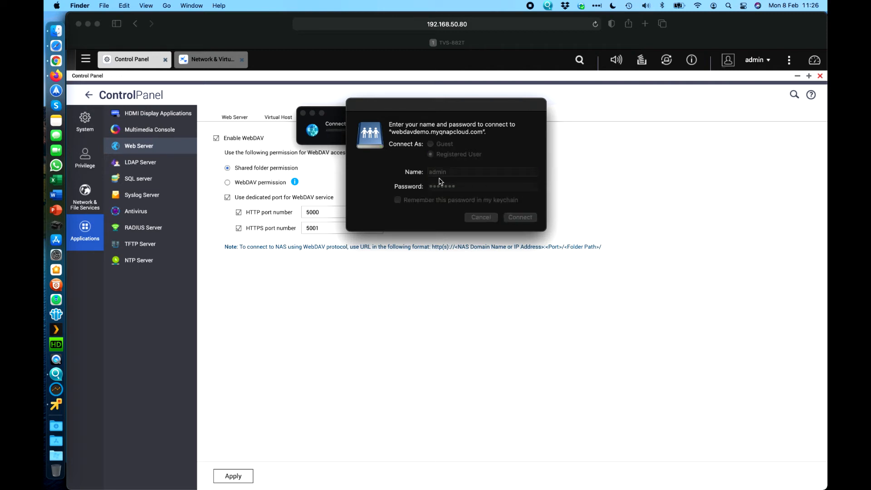
left_click(520, 217)
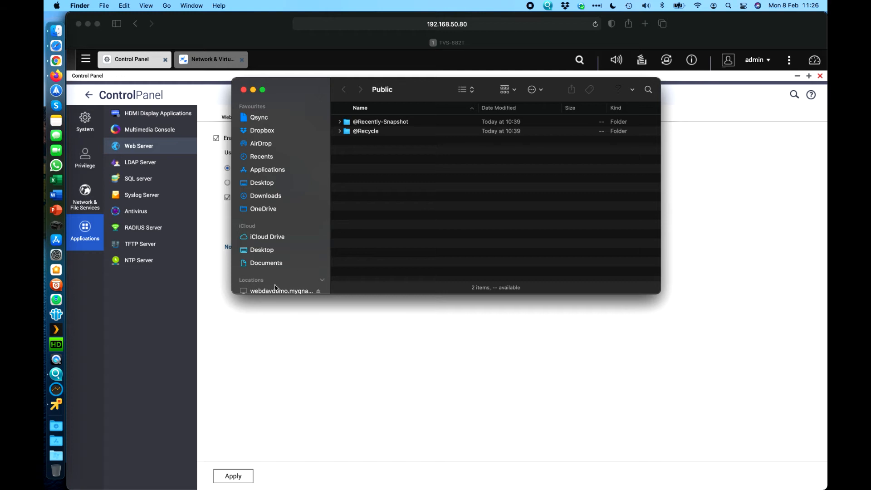
mouse_move(288, 293)
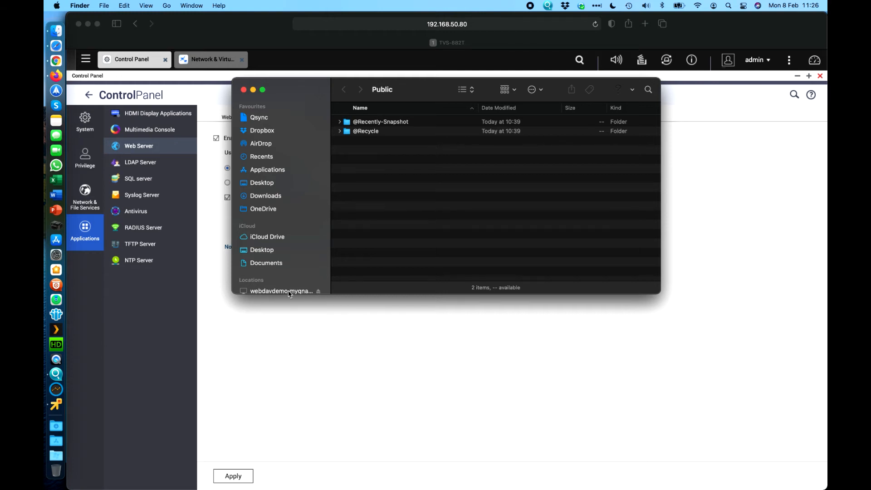
mouse_move(417, 186)
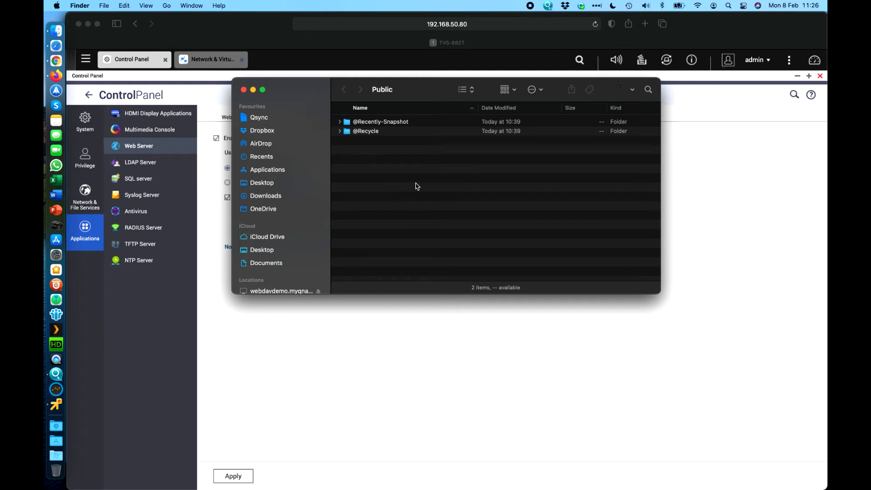
- Create a new folder named 'Test from MacOS' in the mounted Public share
right_click(416, 186)
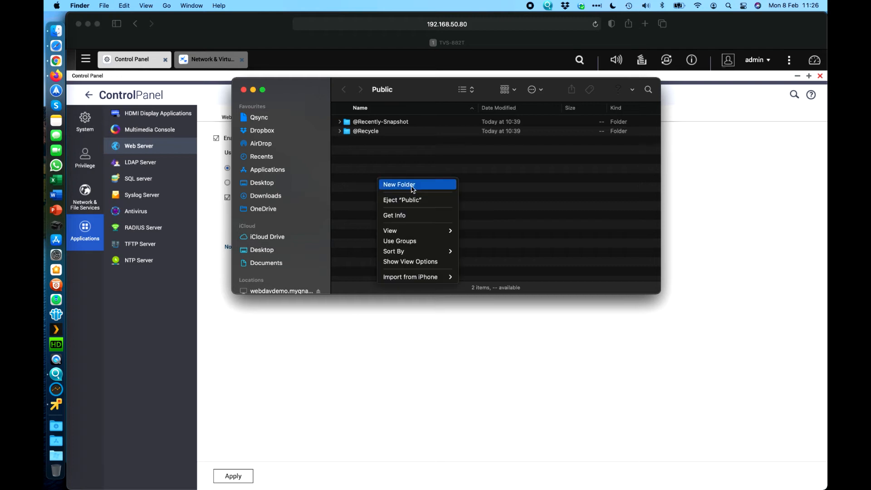
left_click(400, 185)
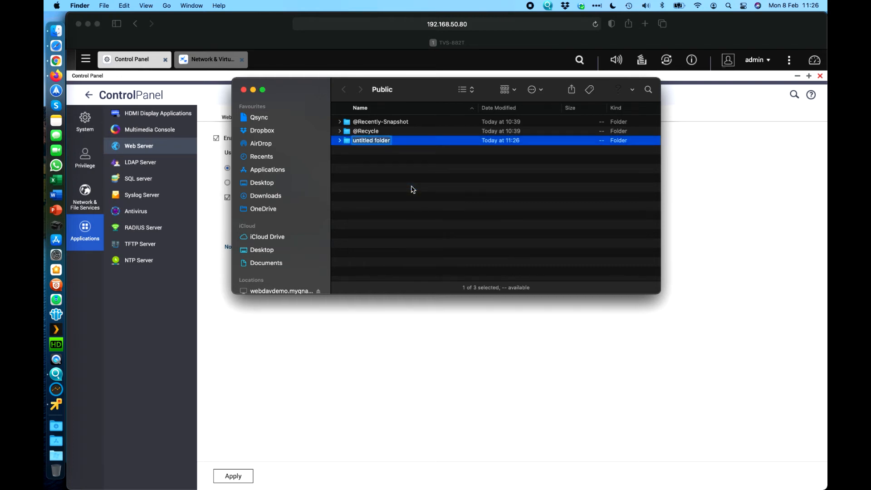
type("Test from")
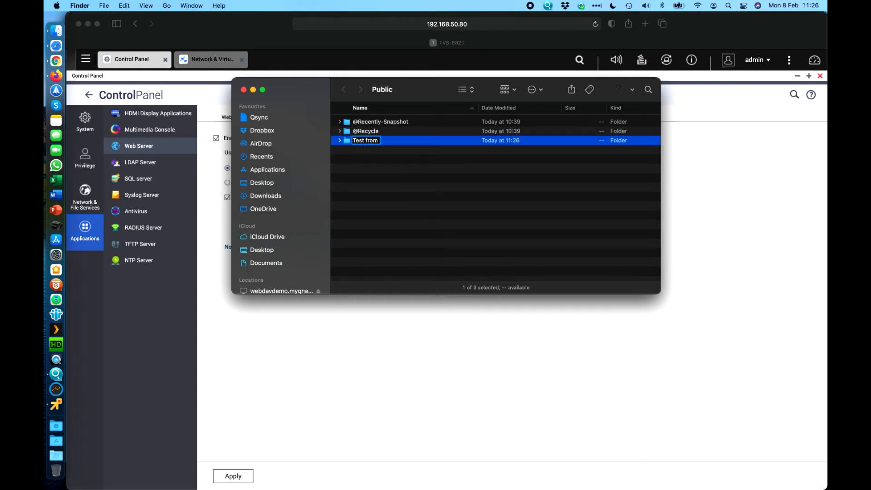
type("MacOS")
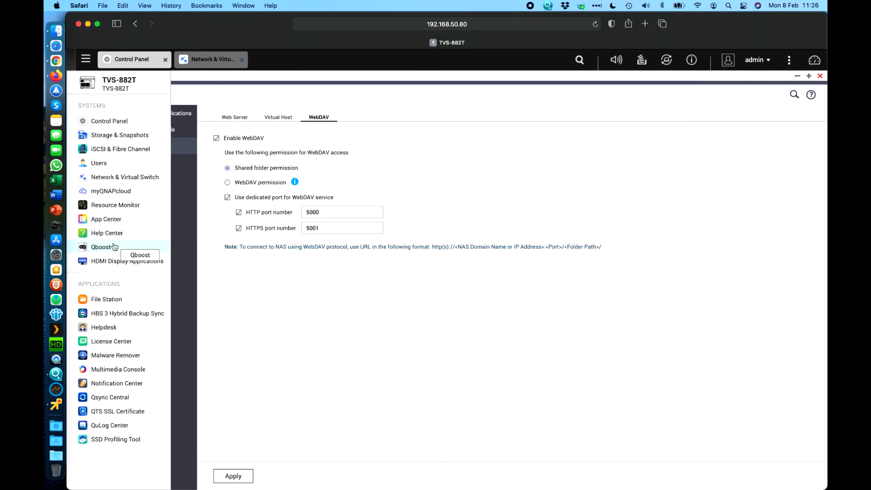
- Show the Public share in File Station, listing the Test from MacOS folder
left_click(106, 299)
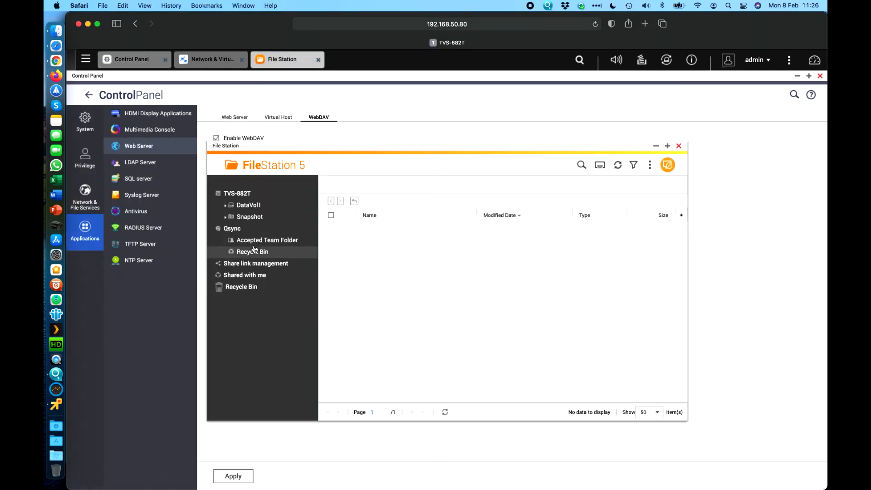
left_click(252, 240)
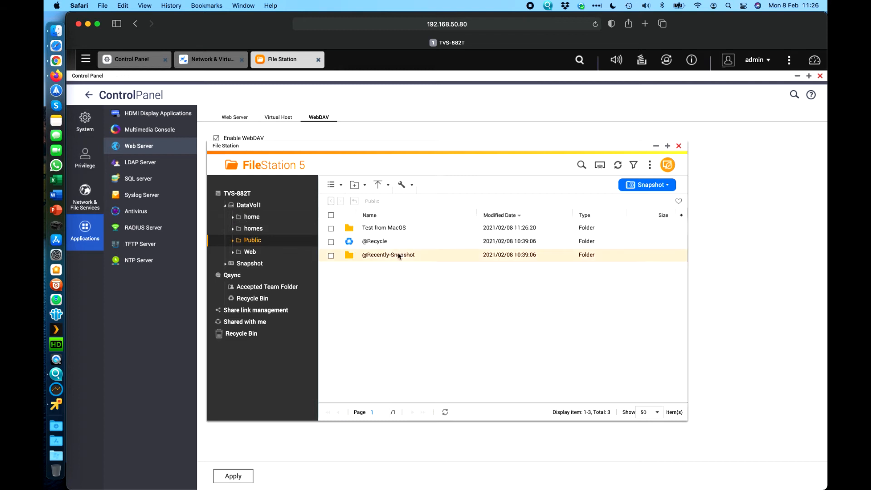
mouse_move(405, 252)
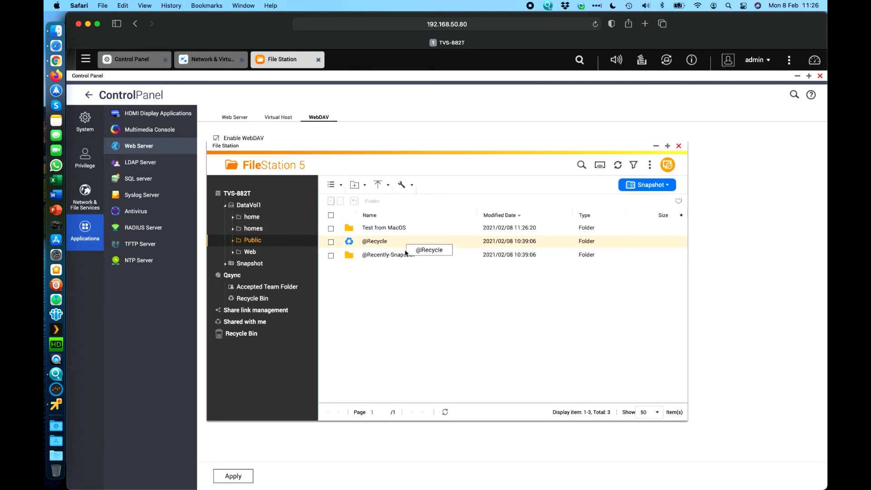
mouse_move(373, 279)
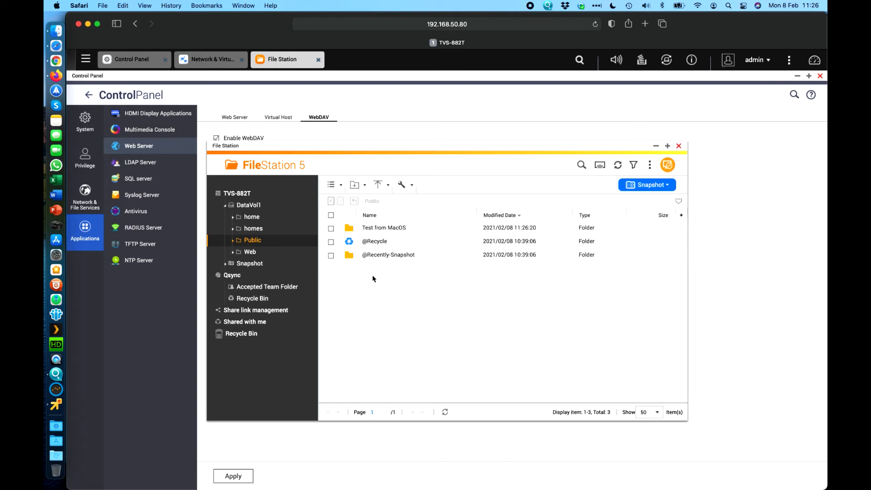
mouse_move(55, 30)
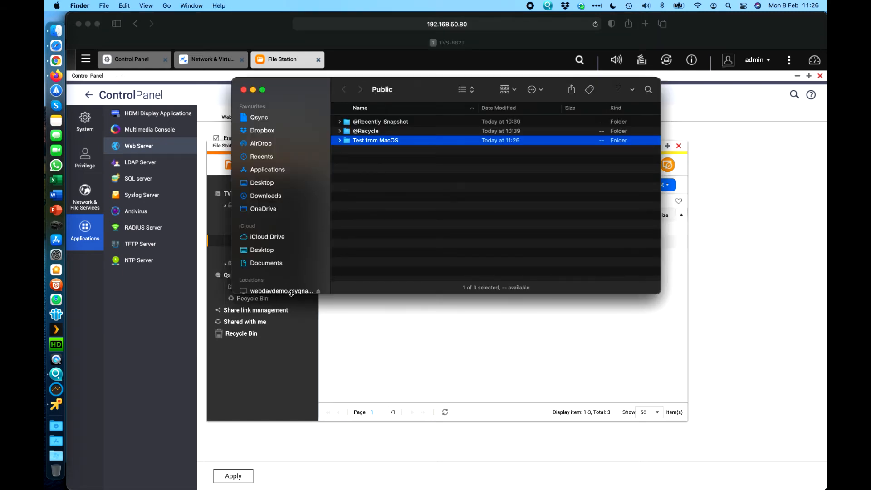
mouse_move(327, 288)
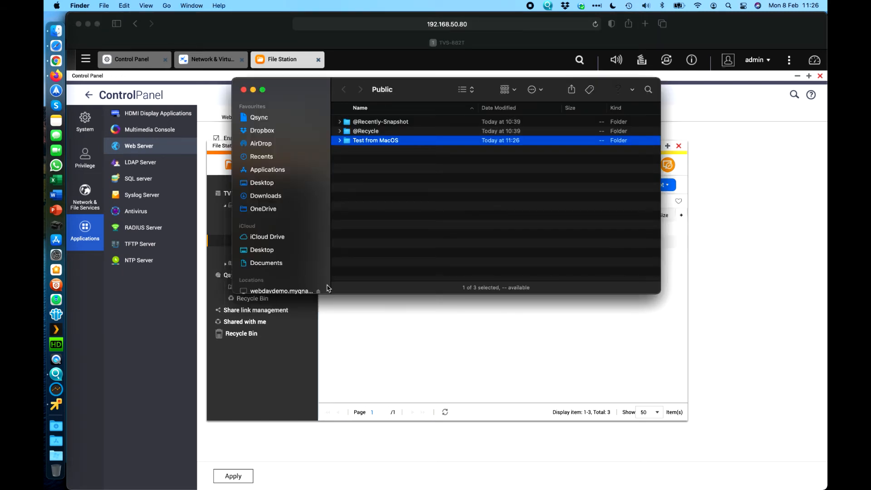
mouse_move(55, 359)
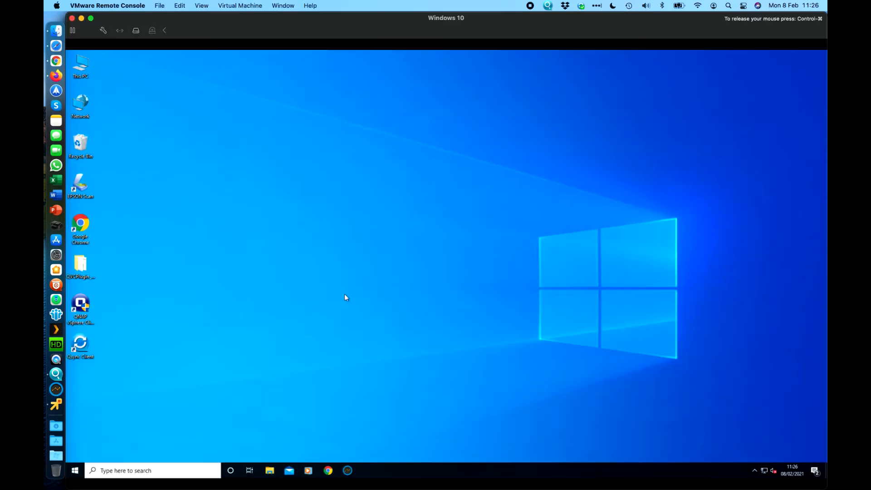
mouse_move(293, 266)
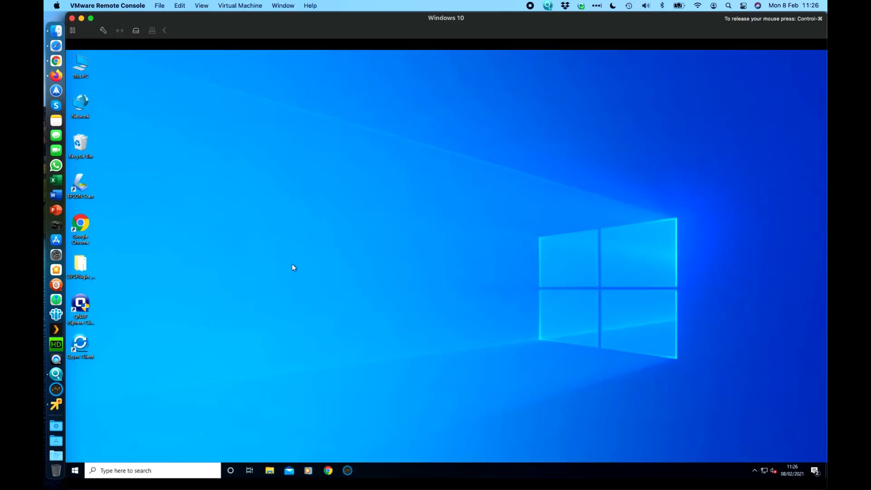
mouse_move(95, 117)
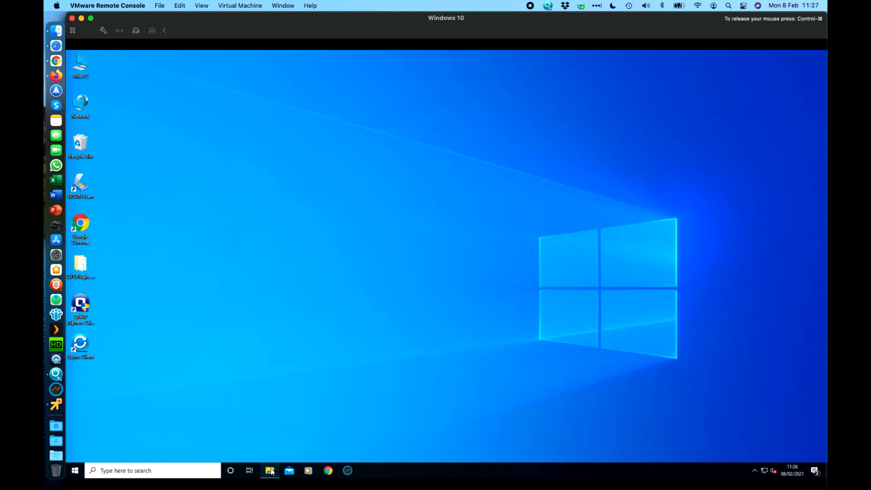
- Bring up the This PC context menu in Windows File Explorer
left_click(270, 472)
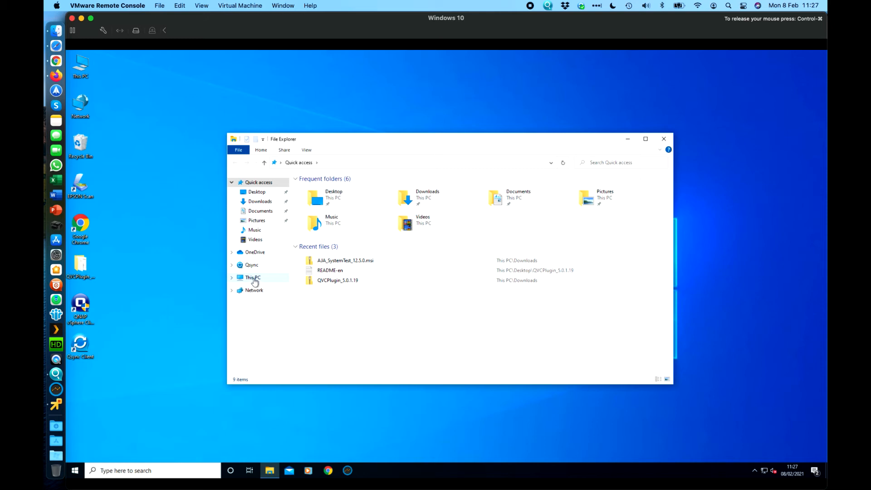
right_click(254, 278)
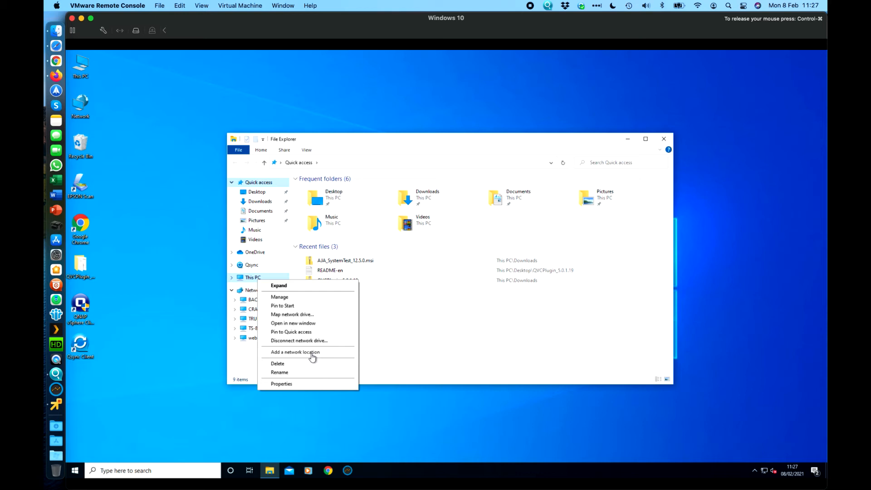
mouse_move(308, 355)
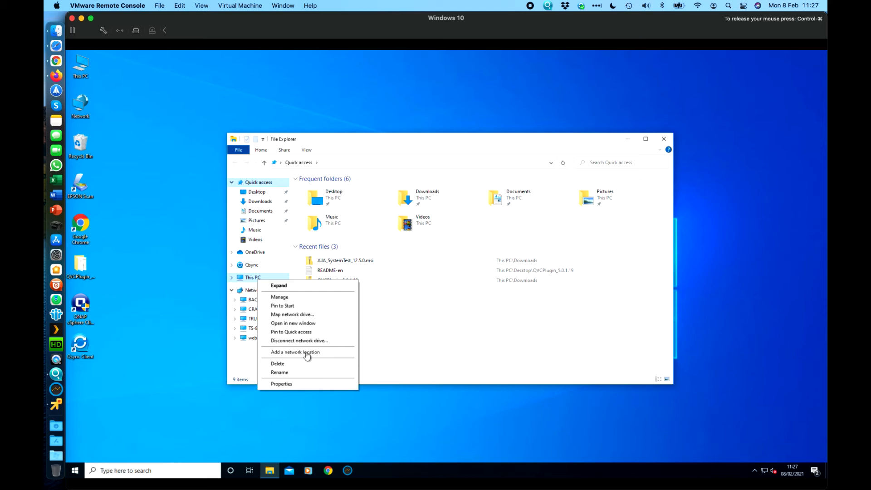
left_click(295, 352)
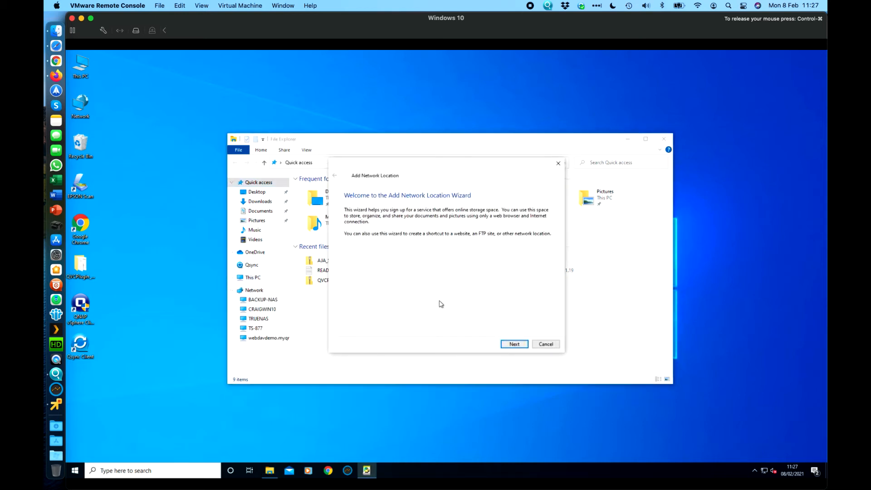
left_click(514, 344)
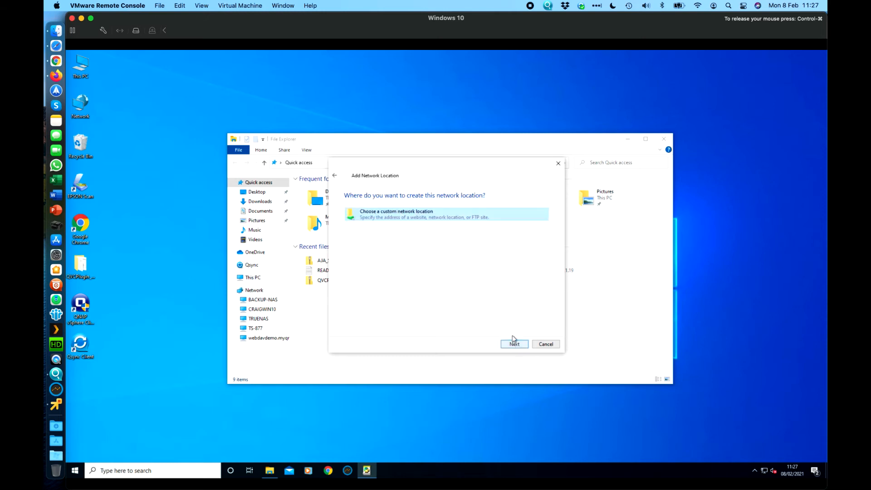
mouse_move(456, 217)
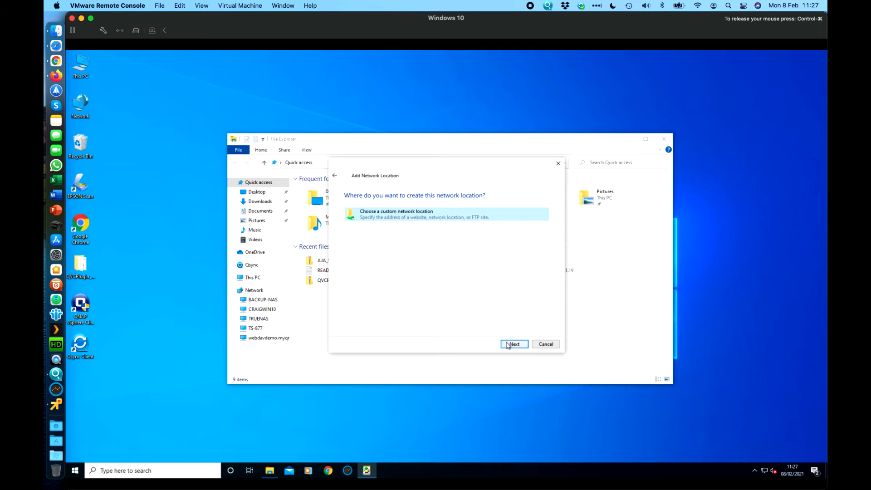
left_click(513, 344)
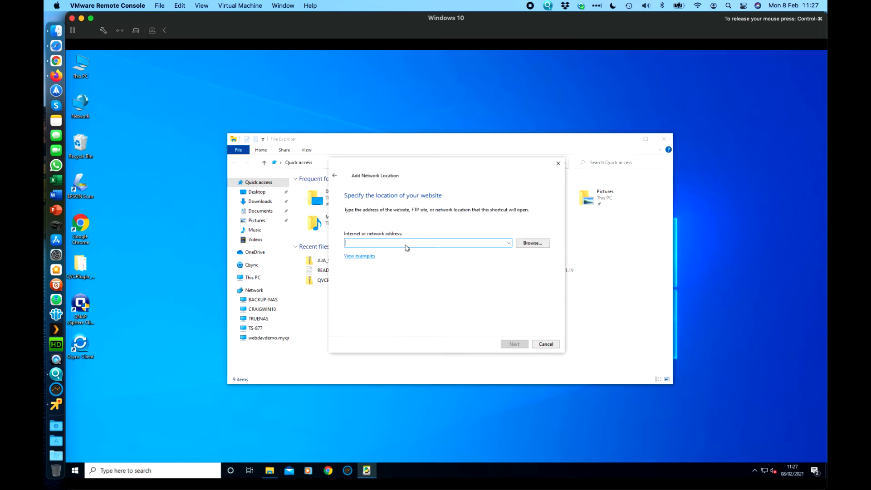
type("https")
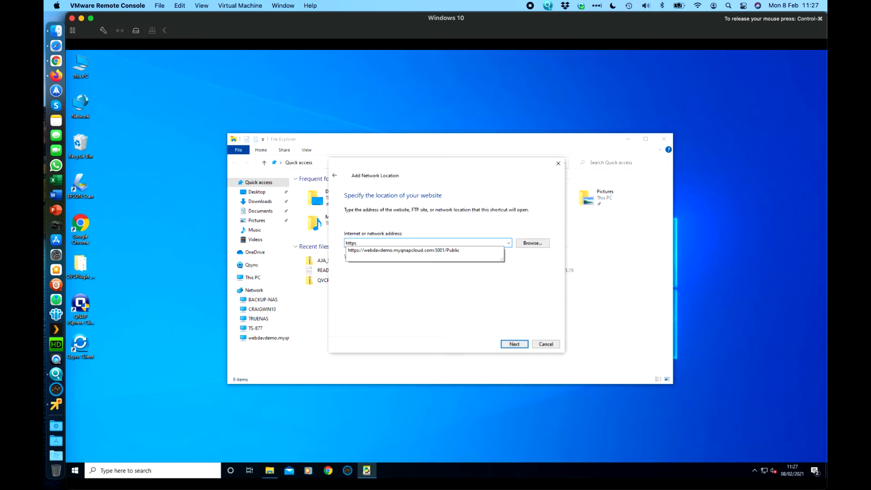
left_click(424, 251)
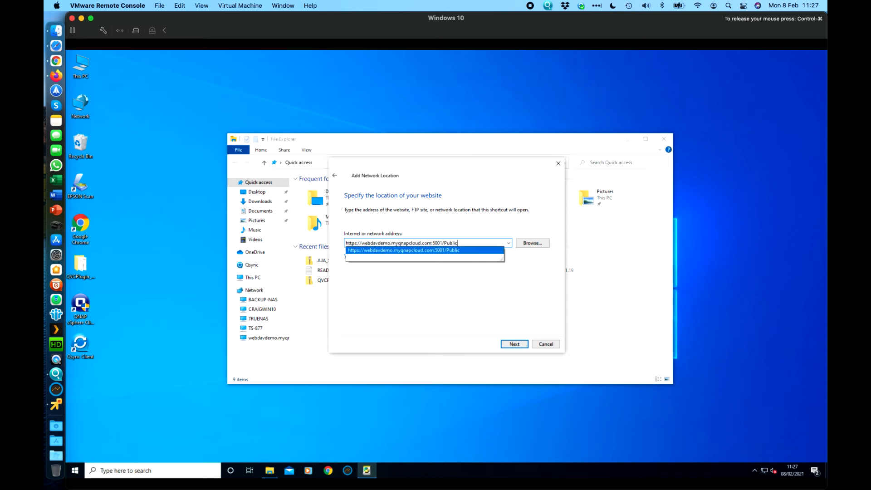
left_click(406, 243)
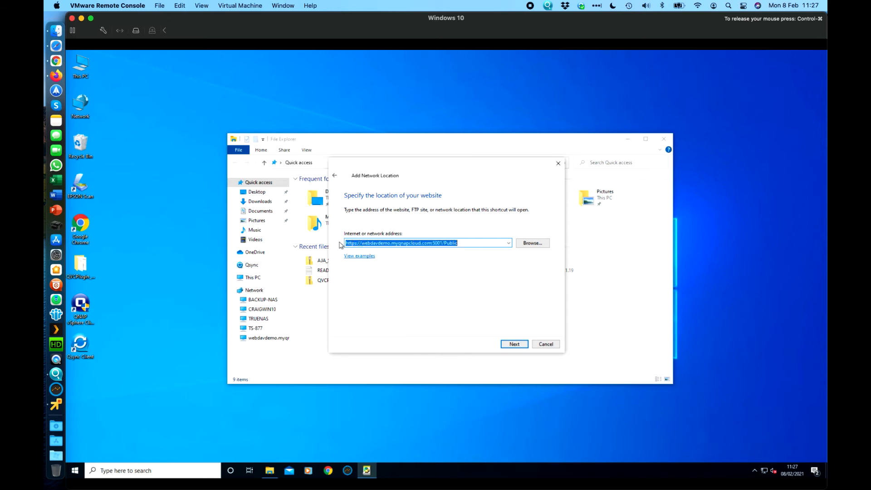
mouse_move(483, 266)
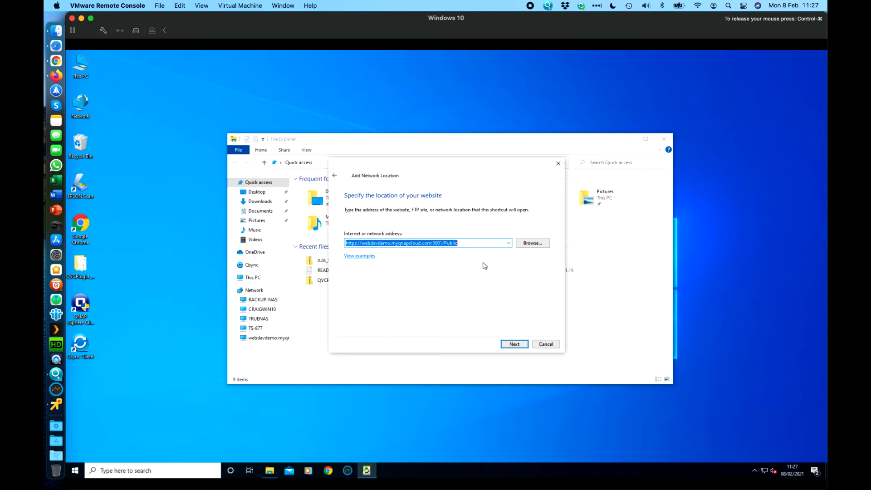
mouse_move(511, 339)
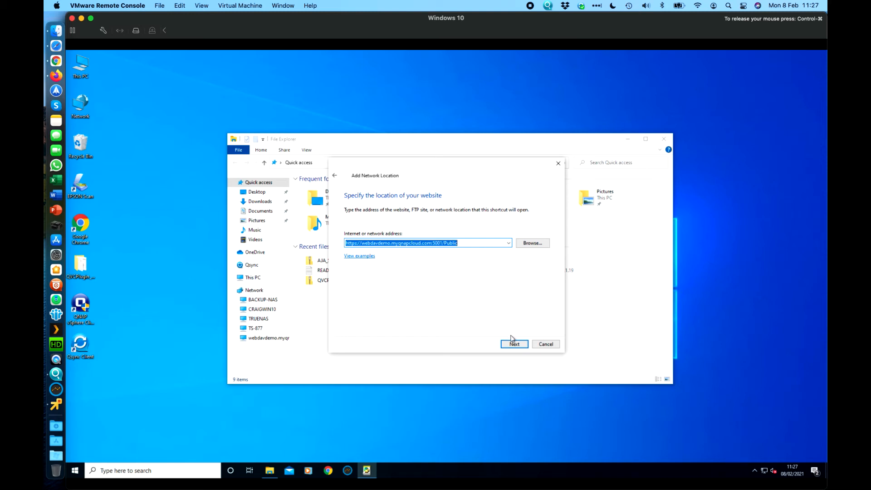
left_click(513, 344)
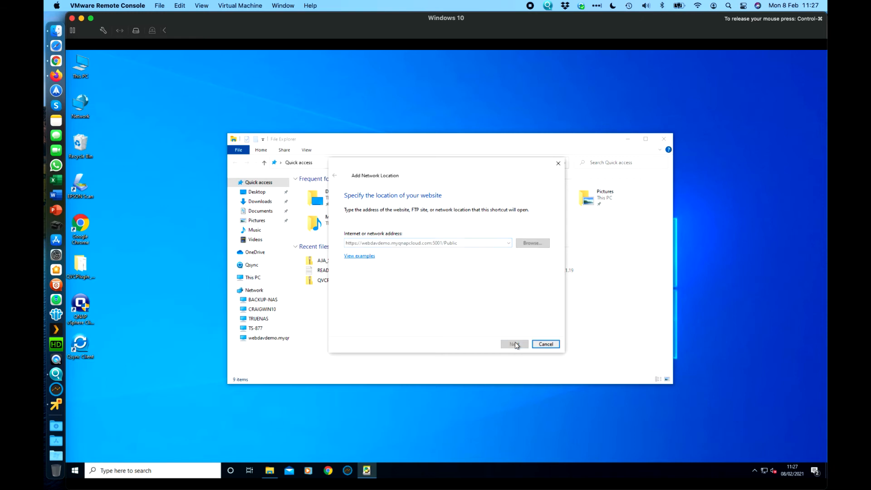
left_click(512, 344)
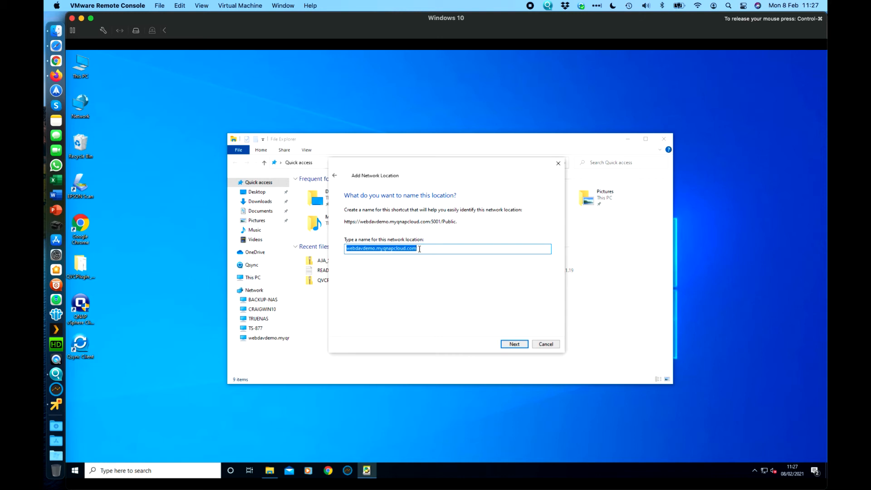
- Name the location QNAP WebDAV and finish so the Public share opens
type("Q")
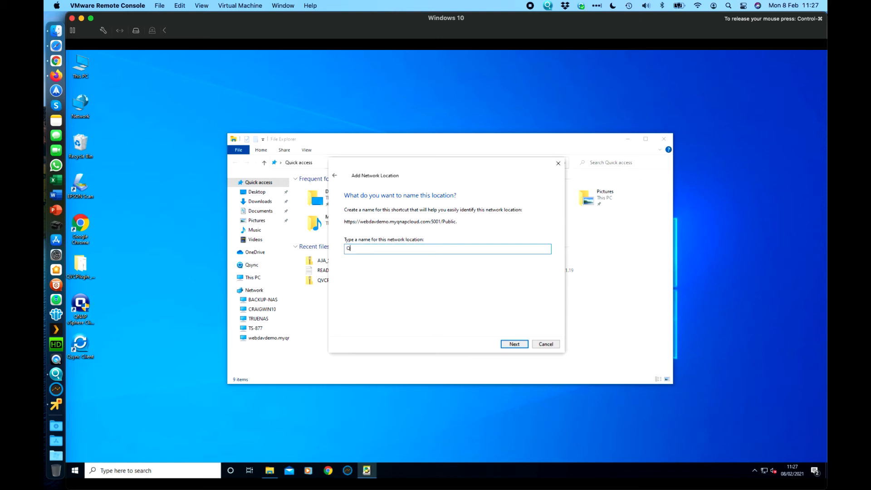
type("QNAP WebDAV")
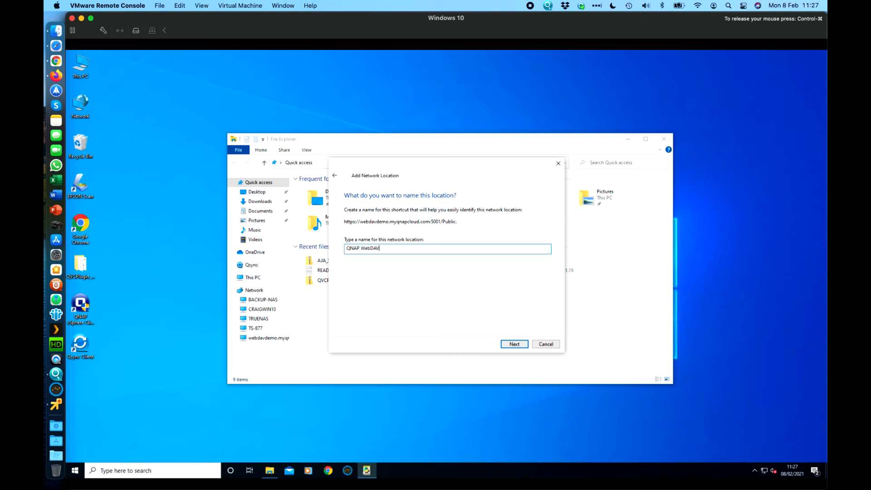
left_click(514, 344)
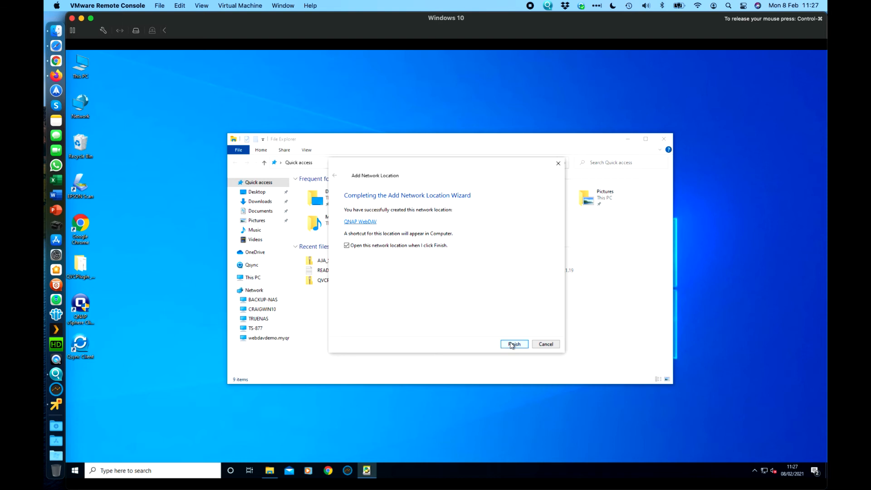
left_click(513, 344)
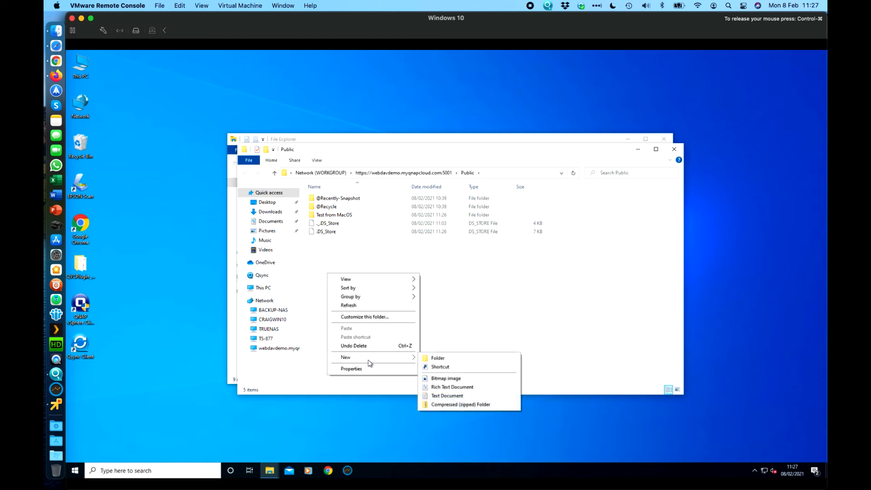
- Create a folder named Test from Windows in the Public share over WebDAV
left_click(438, 358)
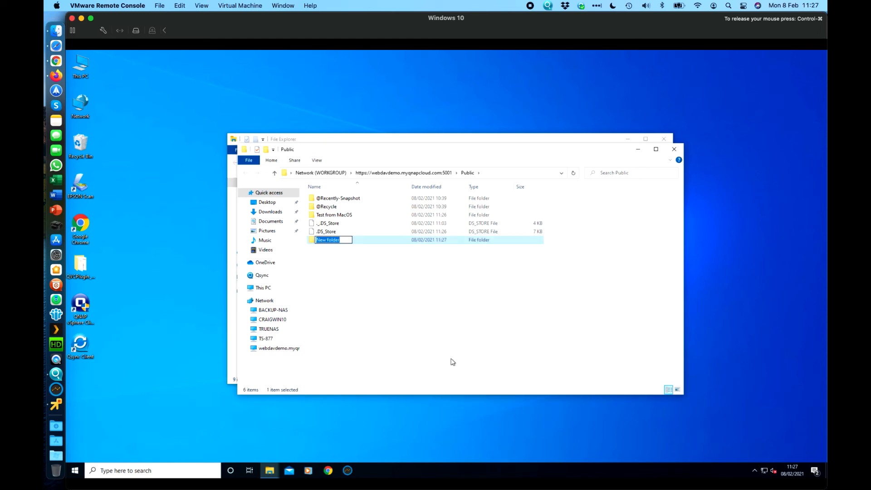
type("Test from Windows")
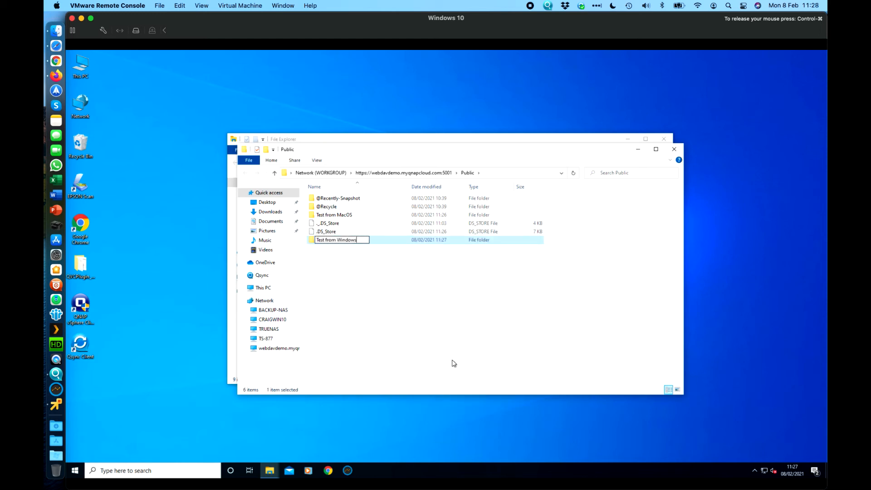
key("Return")
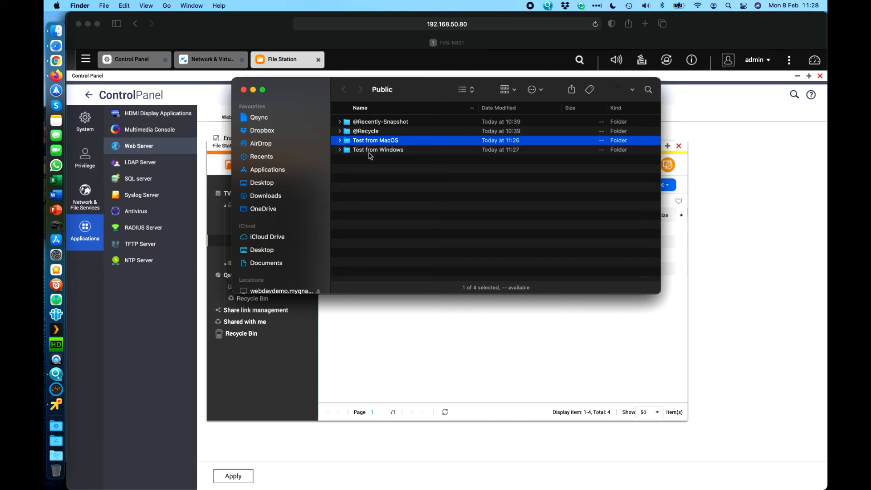
- Select the Test from Windows folder in Finder's mounted Public share
left_click(377, 150)
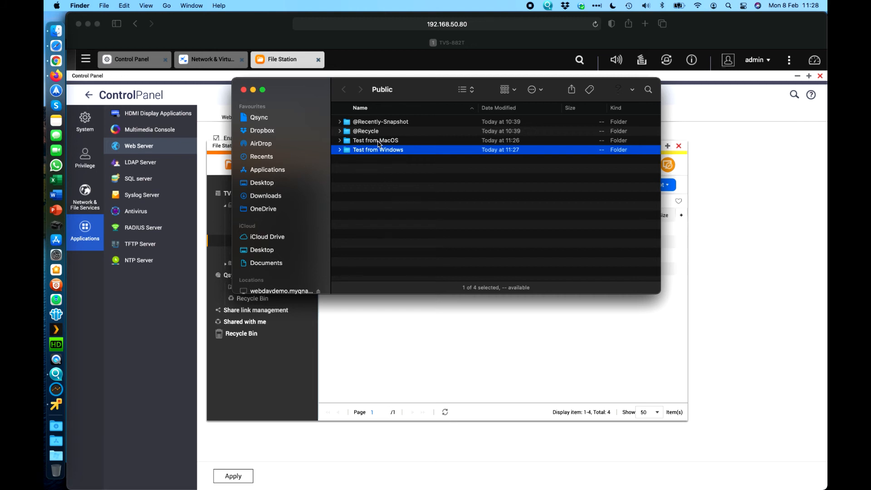
mouse_move(380, 145)
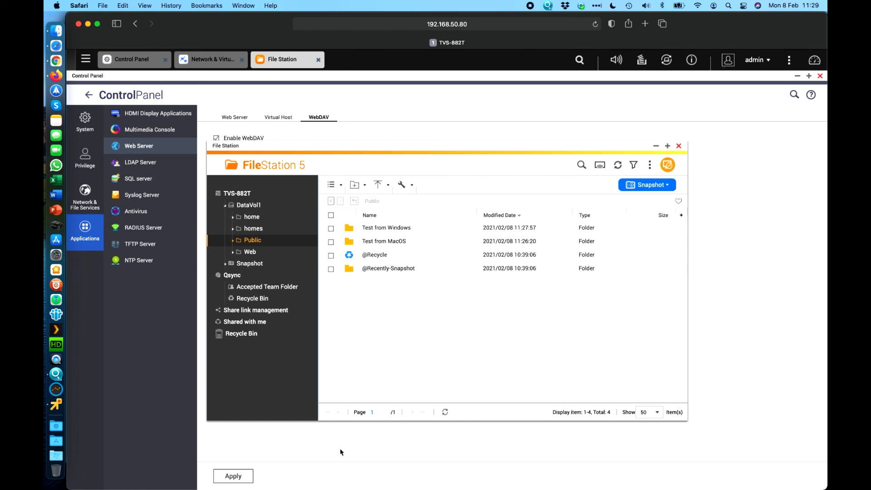
mouse_move(379, 407)
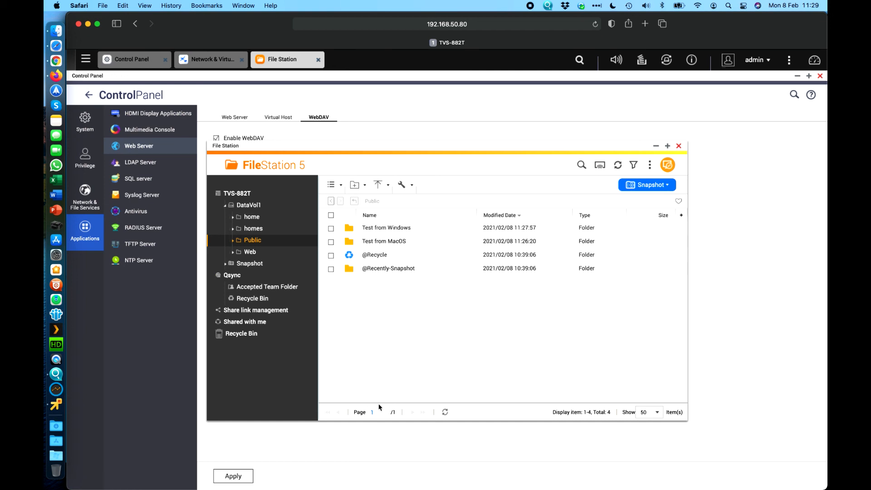
mouse_move(392, 382)
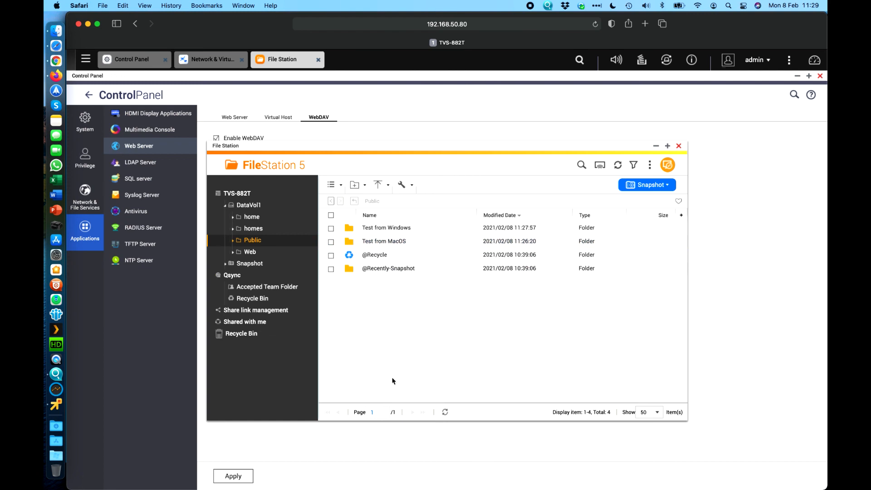
mouse_move(340, 298)
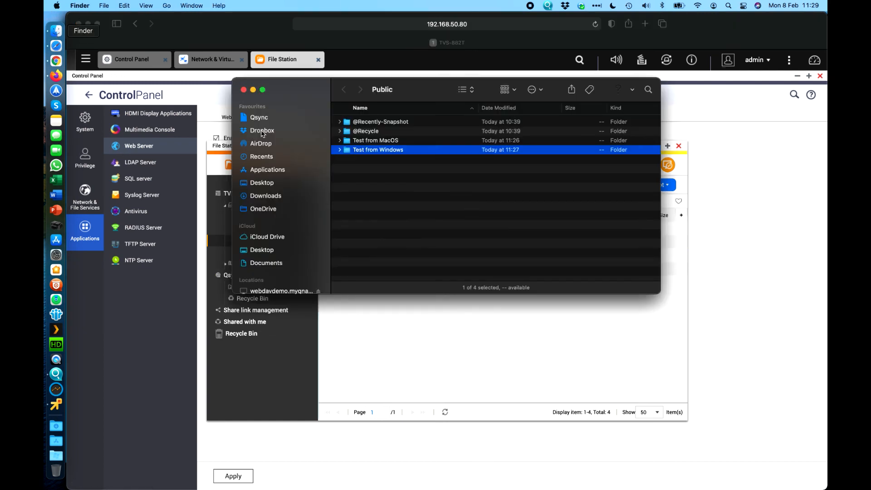
mouse_move(376, 209)
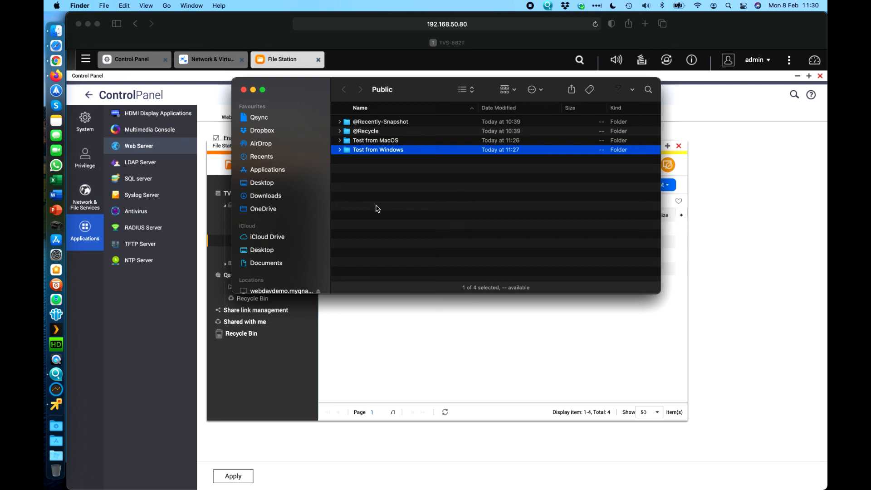
mouse_move(54, 404)
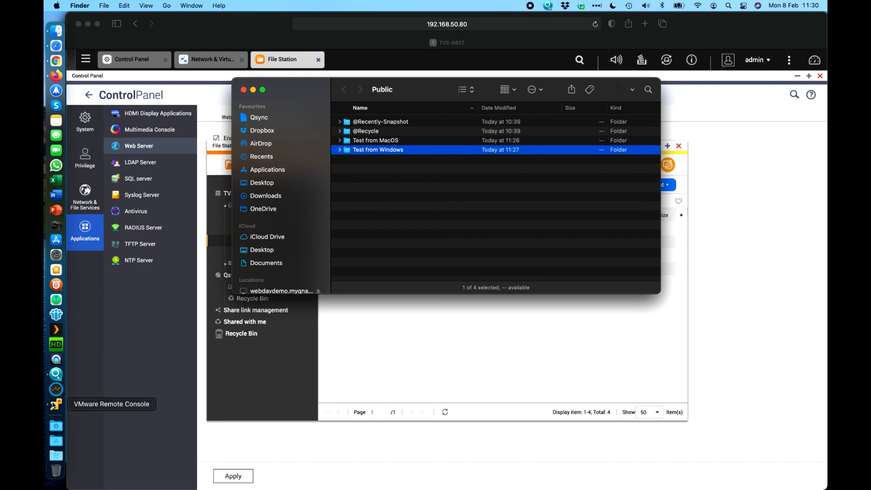
- Show This PC on Windows listing QNAP WebDAV under network locations
left_click(56, 405)
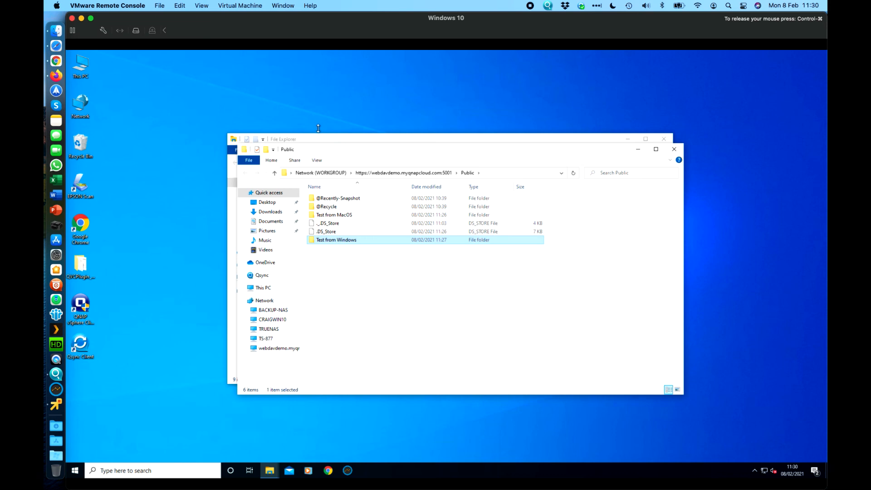
left_click(269, 193)
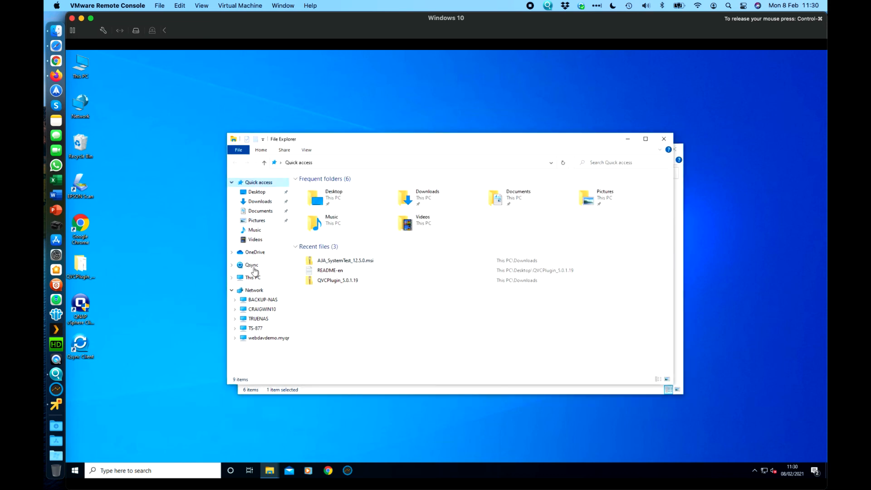
left_click(253, 277)
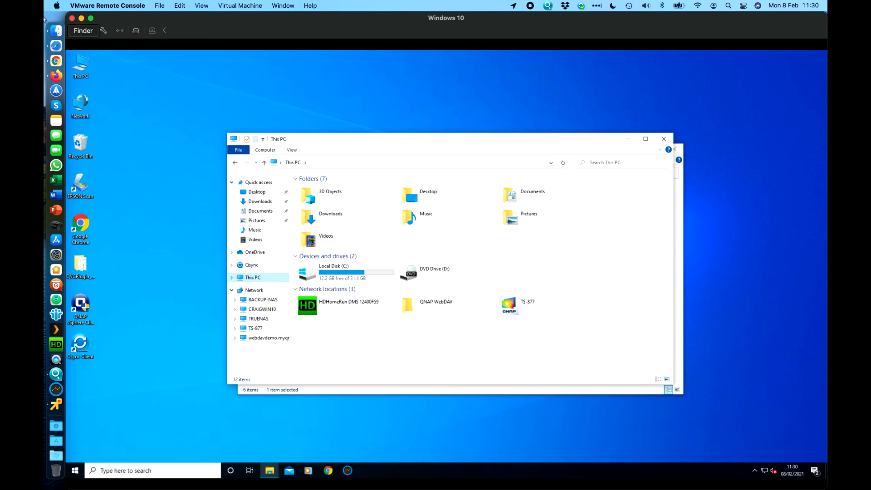
mouse_move(55, 45)
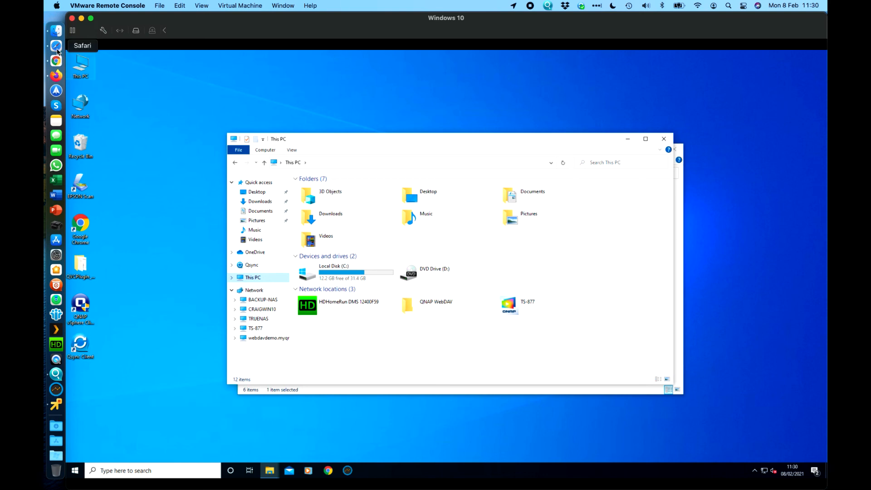
- Close File Station in Safari, leaving the WebDAV settings (ports 5000, 5001) visible
left_click(55, 46)
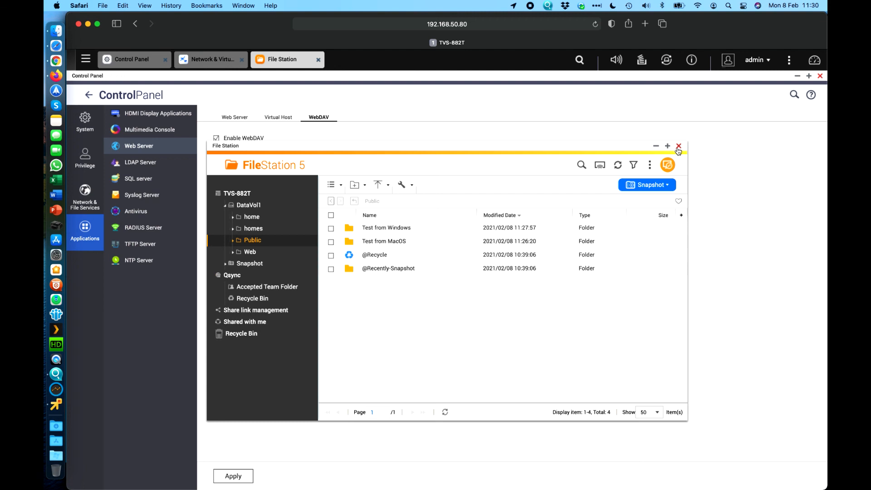
left_click(679, 146)
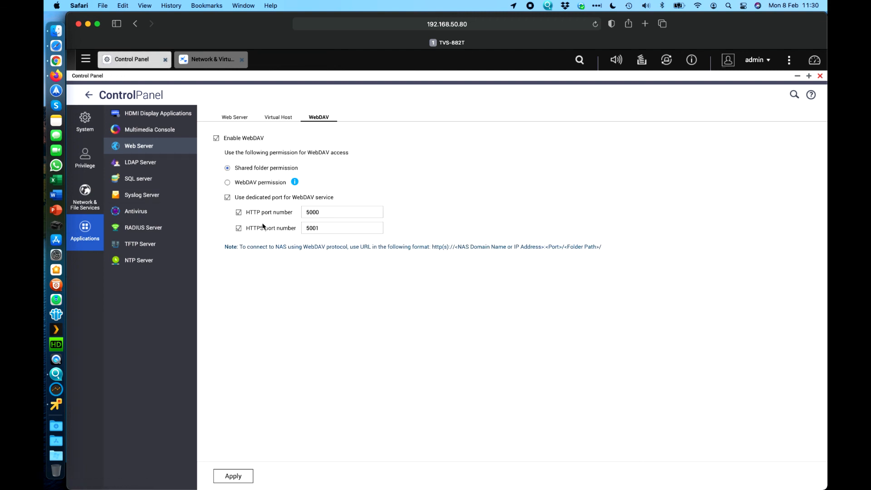